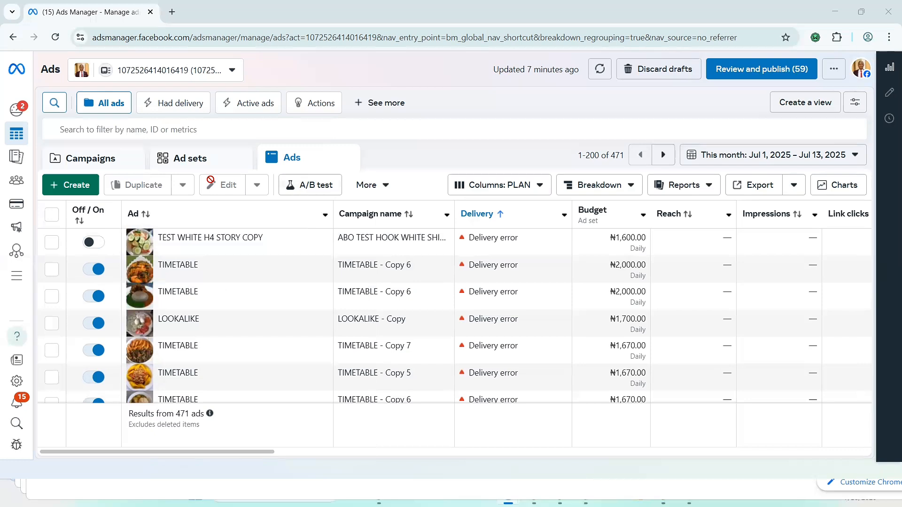
mouse_move(71, 185)
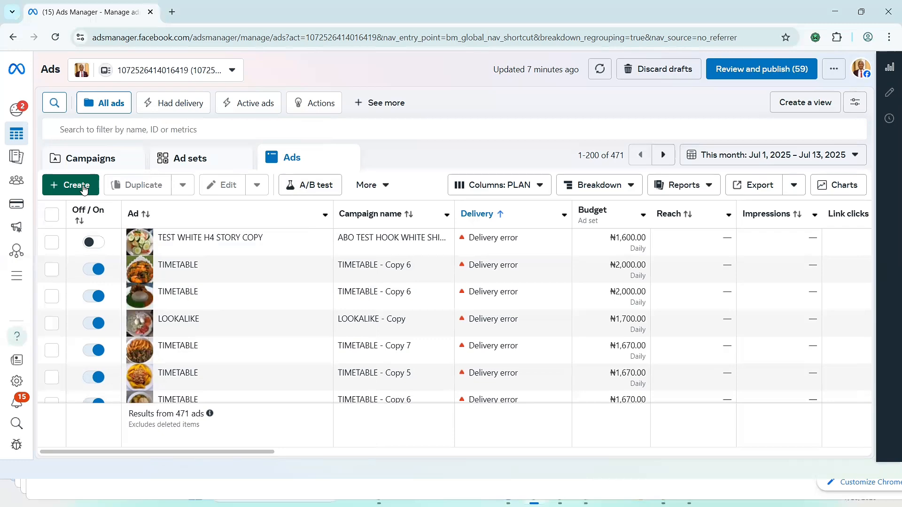
Step: Create a new campaign with the Leads objective using the manual leads campaign setup
click(71, 184)
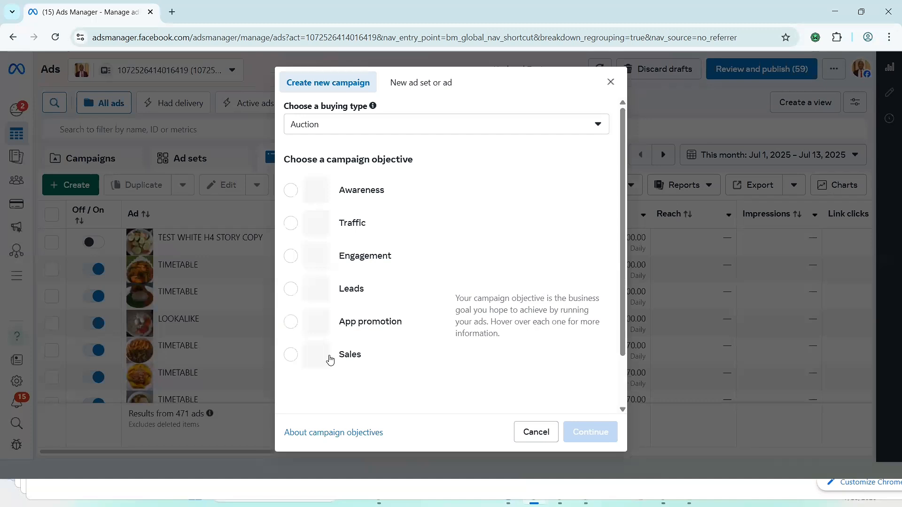
mouse_move(349, 354)
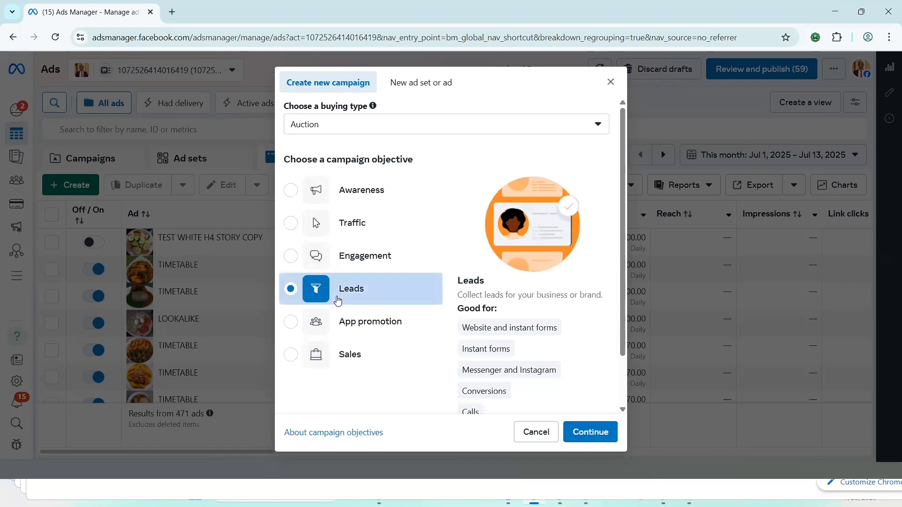
mouse_move(371, 322)
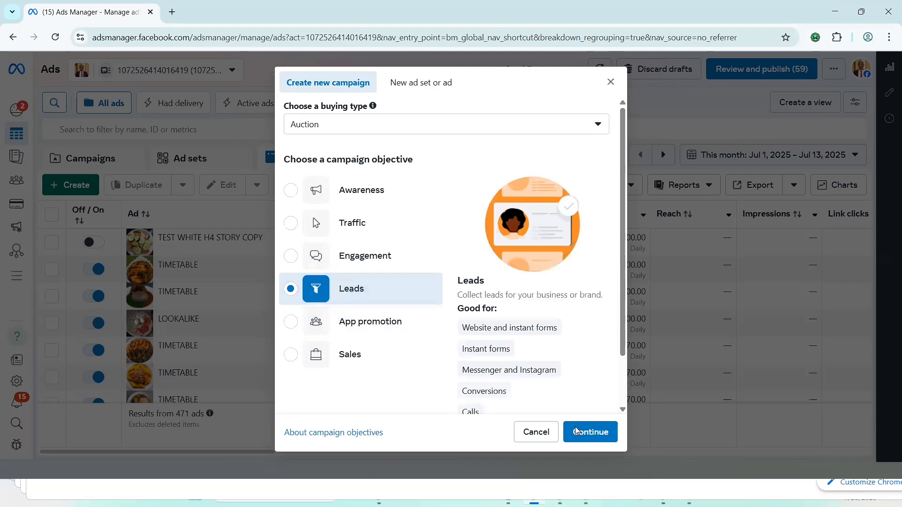
click(589, 432)
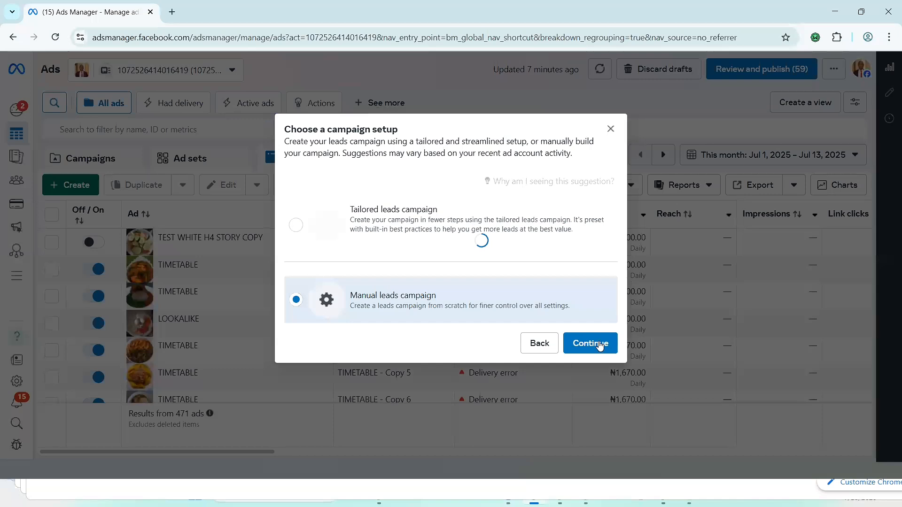
click(590, 343)
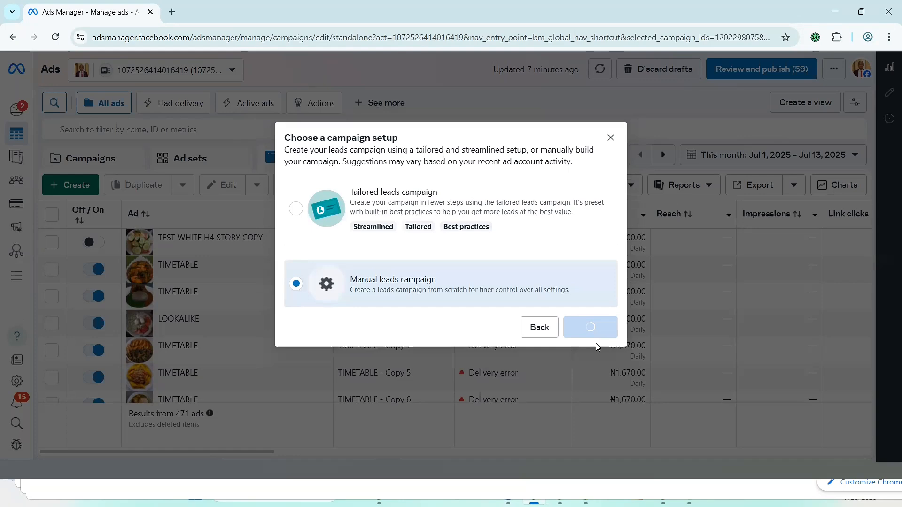
Step: In the New Leads Ad Set, choose Instant forms as the conversion location
click(590, 327)
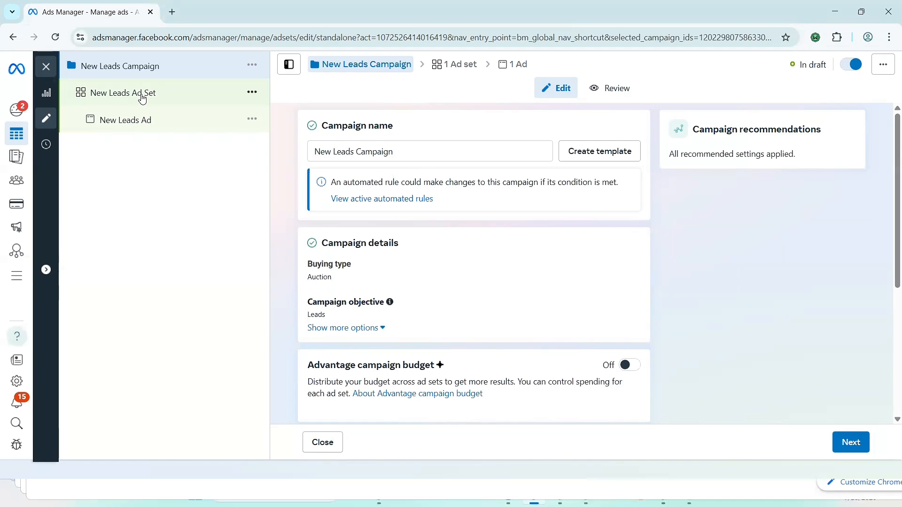
click(122, 92)
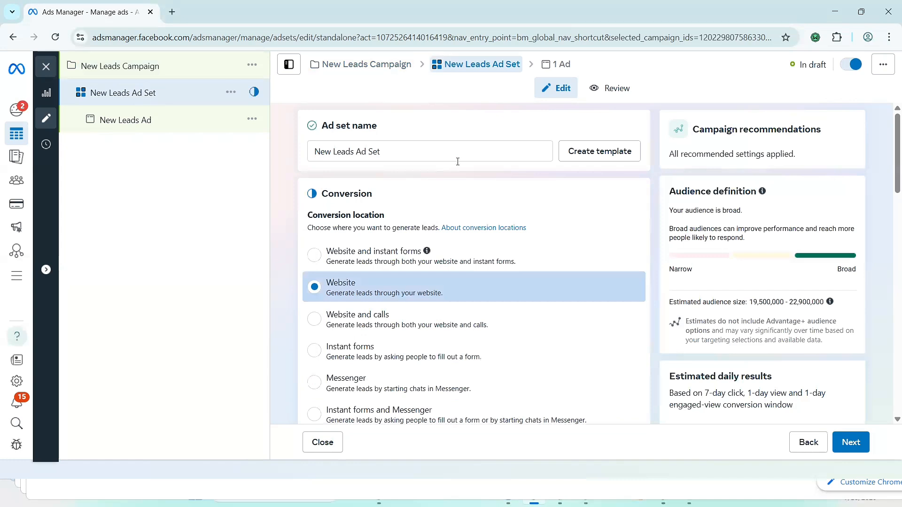
mouse_move(343, 220)
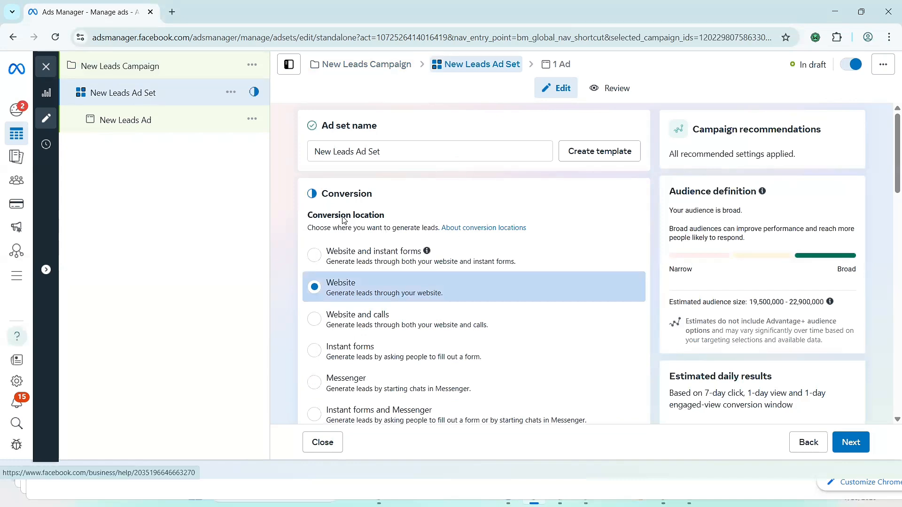
double_click(367, 214)
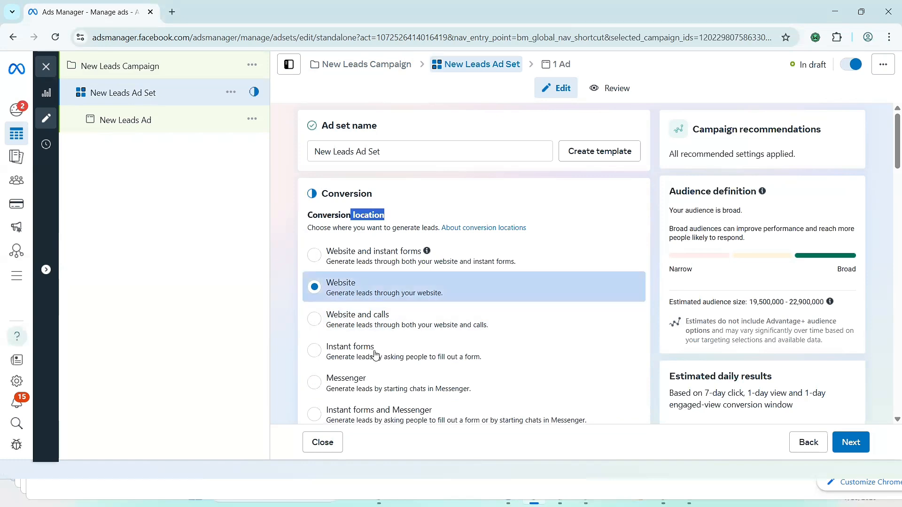
mouse_move(369, 287)
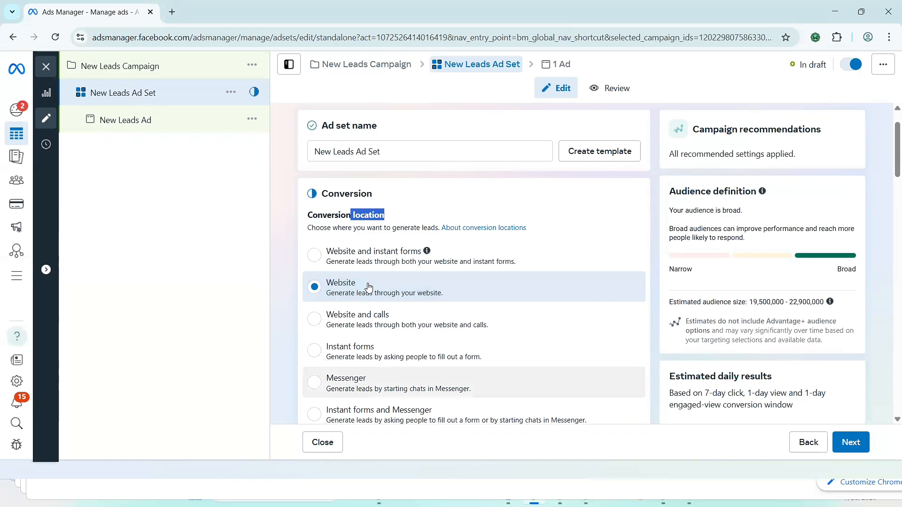
scroll(down, 3)
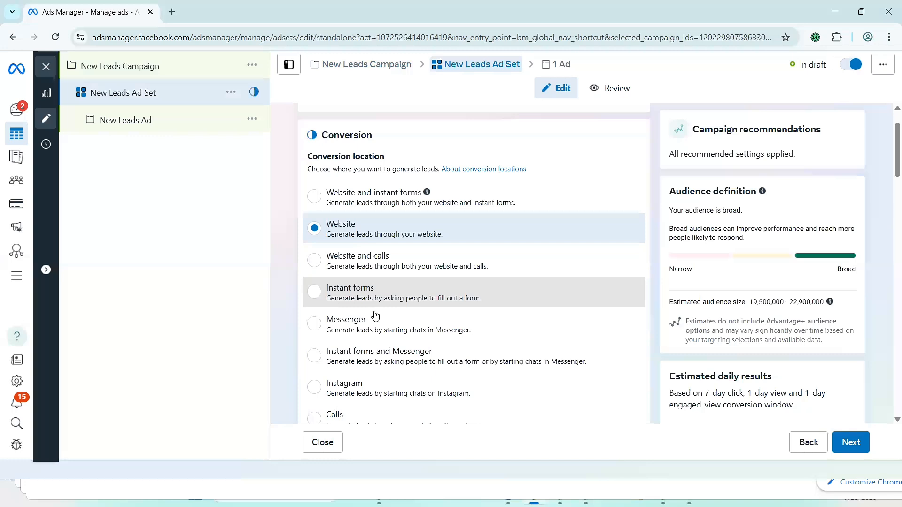
drag(325, 288, 481, 298)
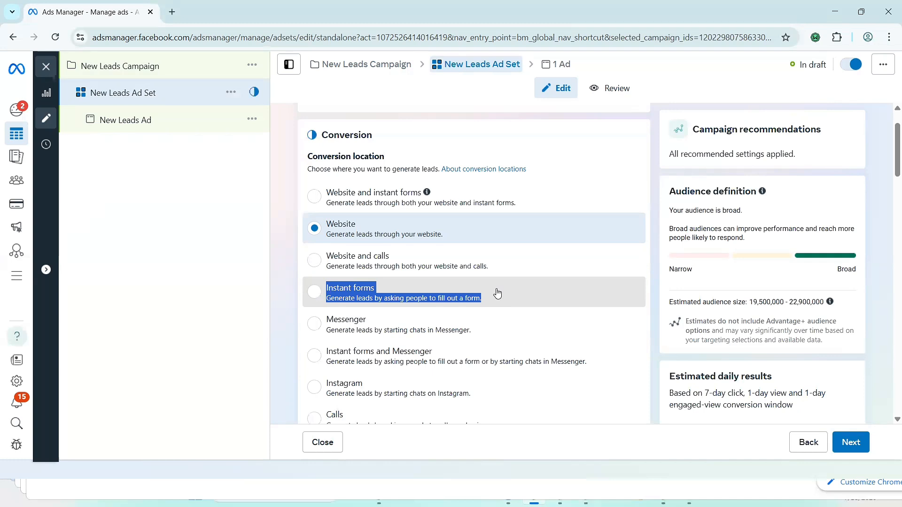
click(314, 291)
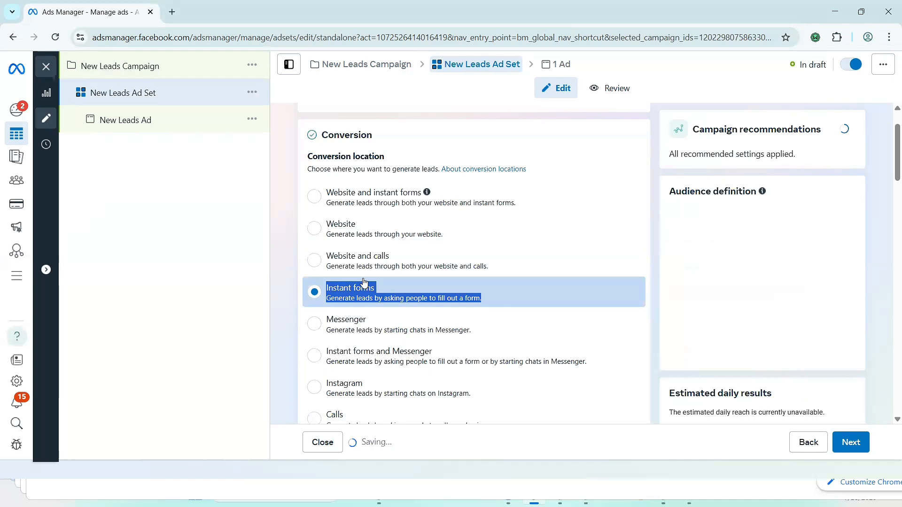
Step: Promote the Quality Leads page and accept the Lead Ads Terms to clear the setup errors
scroll(down, 3)
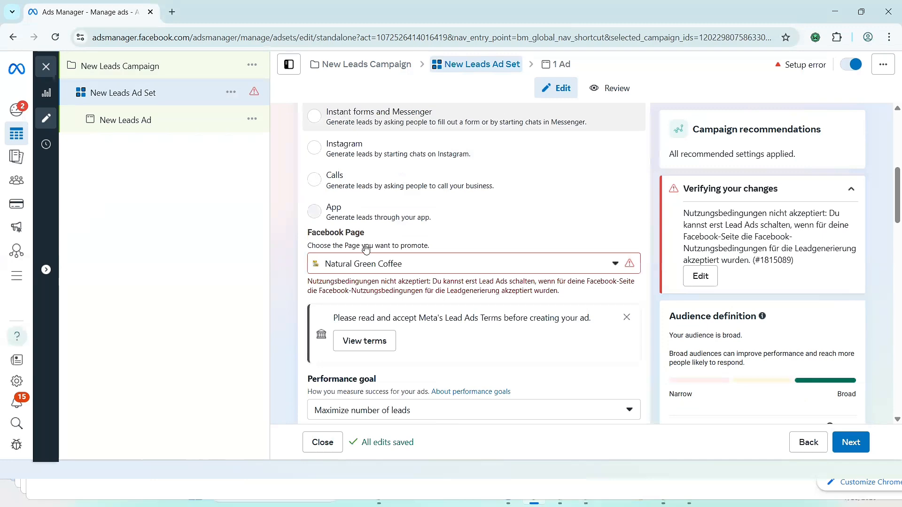
scroll(down, 3)
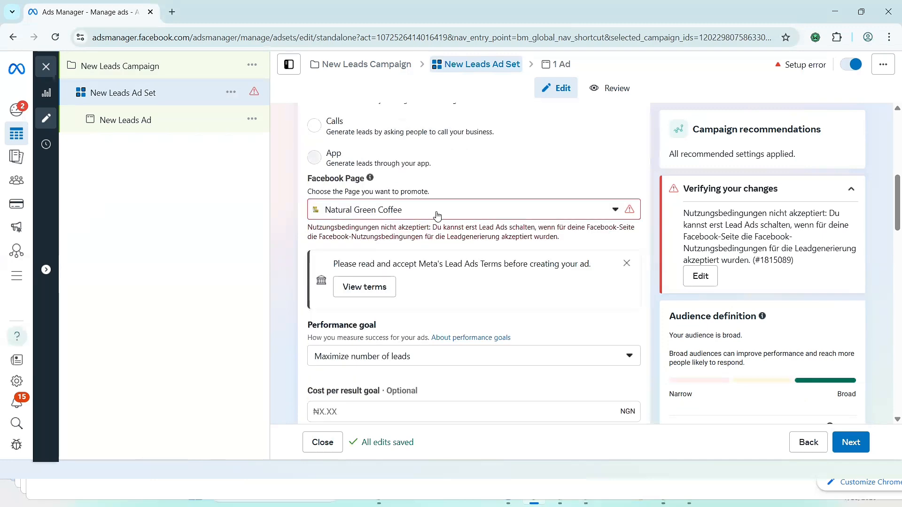
click(471, 210)
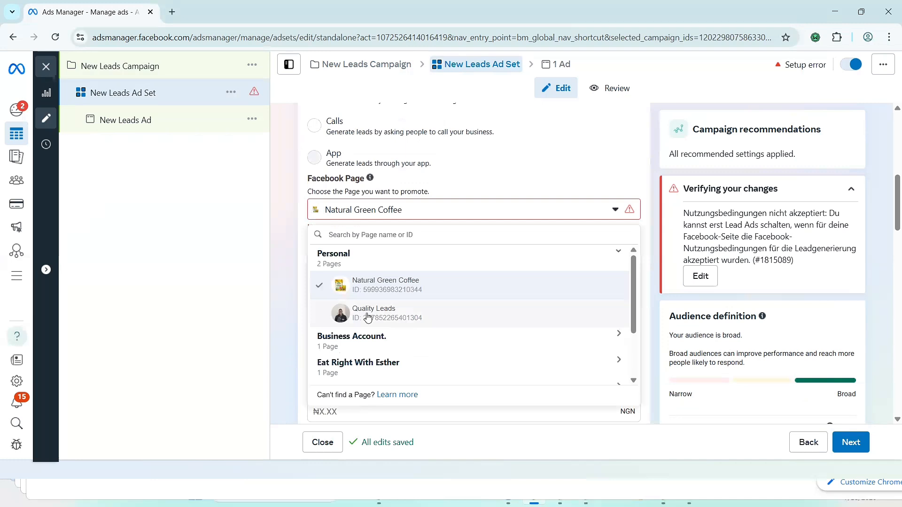
mouse_move(385, 314)
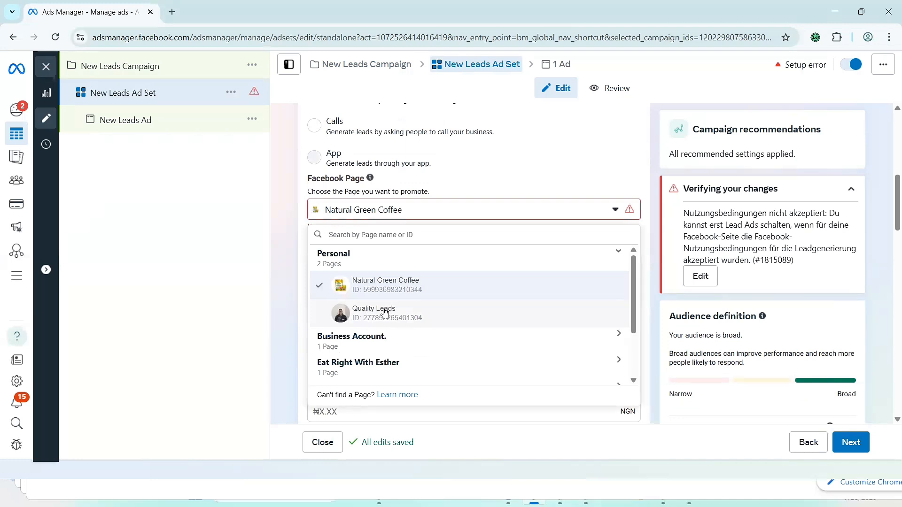
click(373, 313)
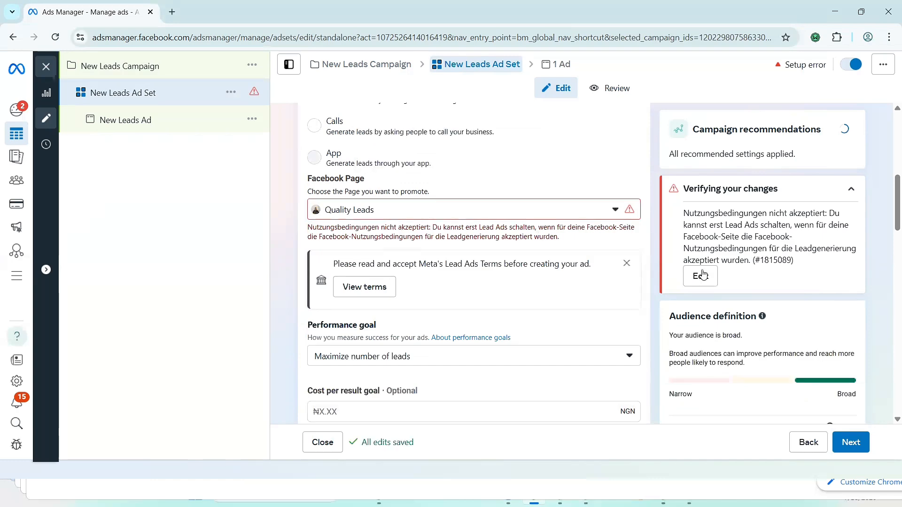
scroll(down, 3)
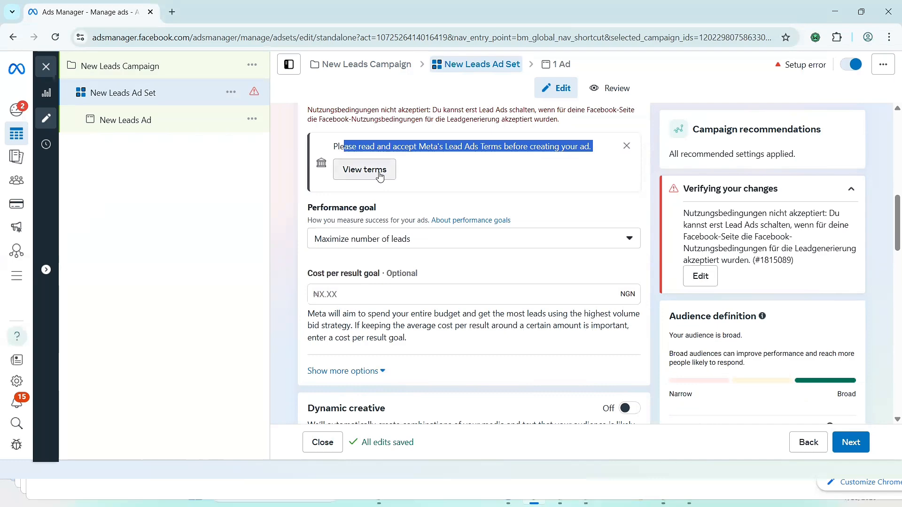
click(364, 170)
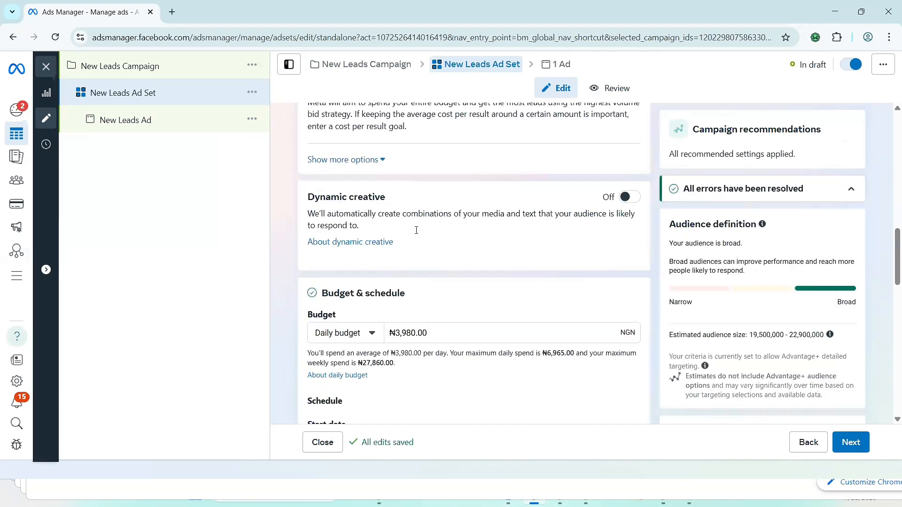
scroll(down, 3)
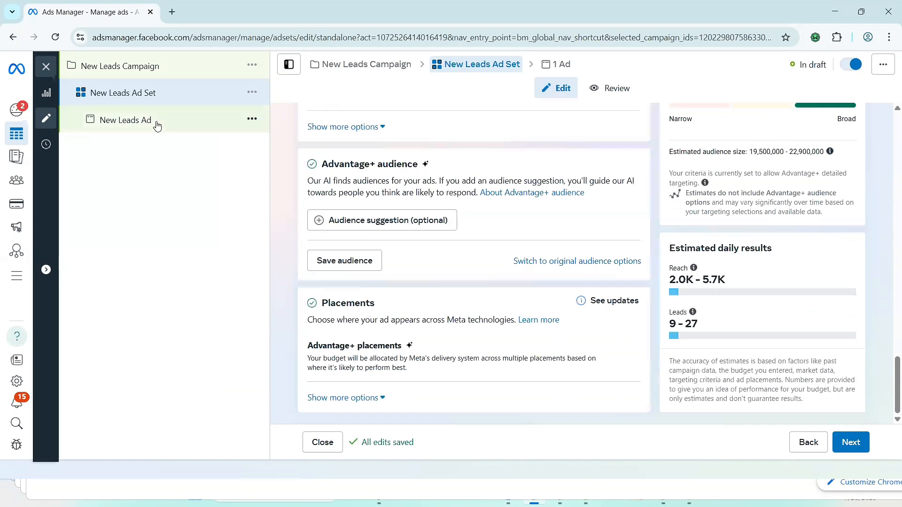
Step: Go to the New Leads Ad level and bring the Instant form section into view
click(124, 120)
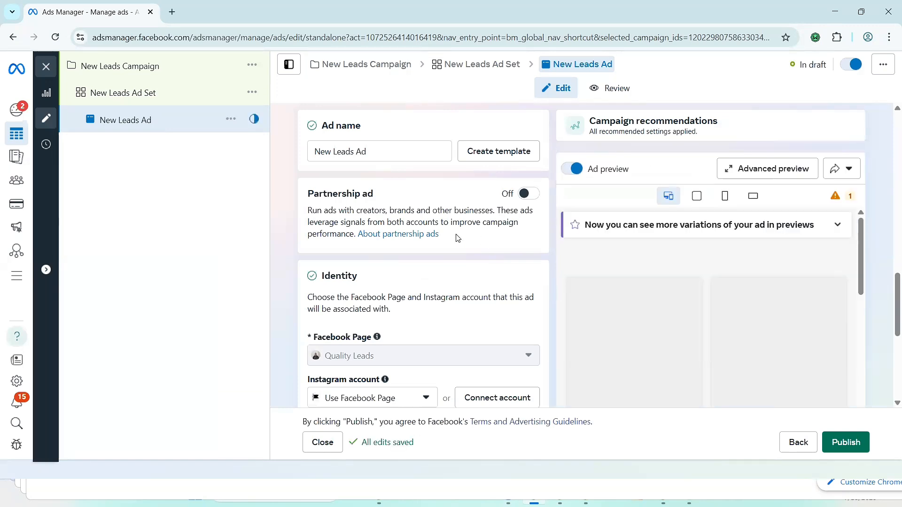
scroll(down, 3)
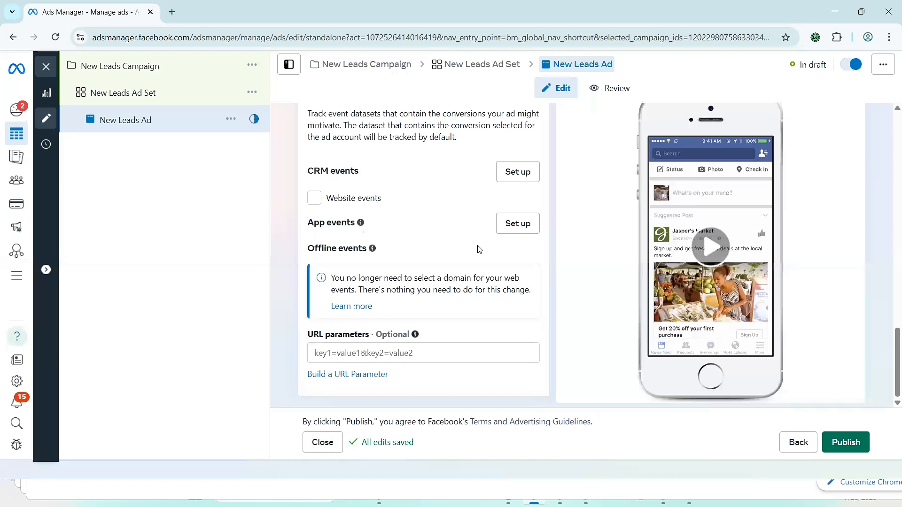
mouse_move(361, 223)
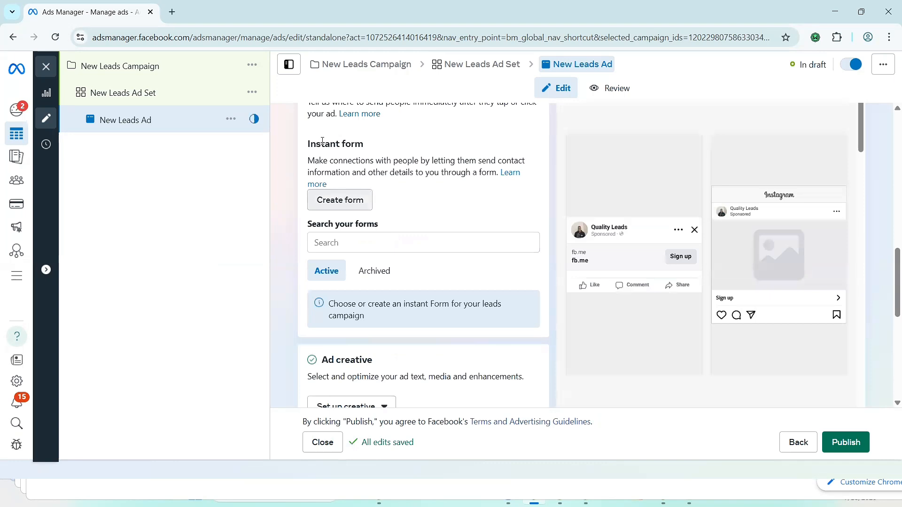
drag(322, 143, 385, 271)
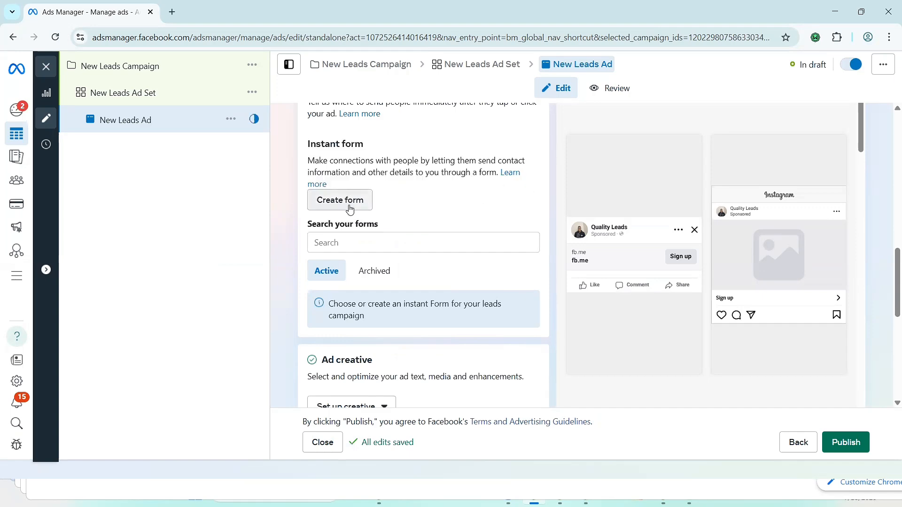
Step: Create a new instant form and name it 'lead 2025'
click(339, 200)
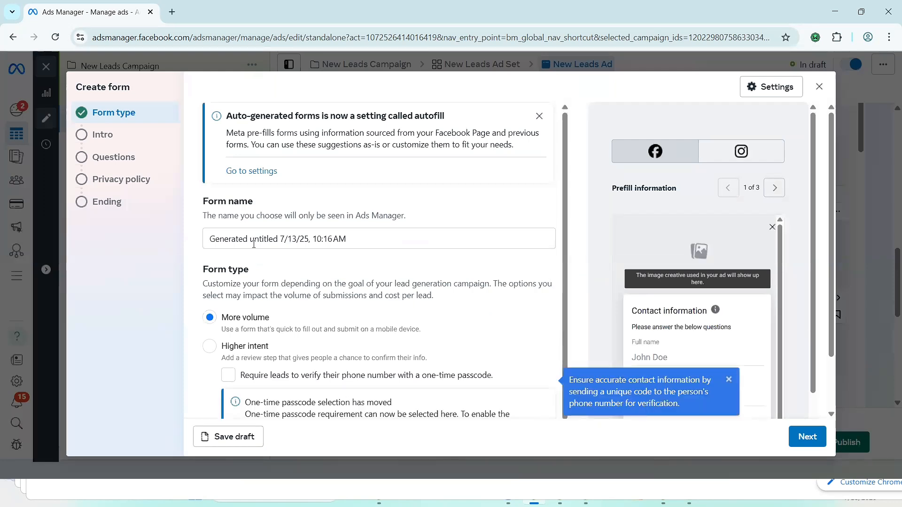
double_click(263, 240)
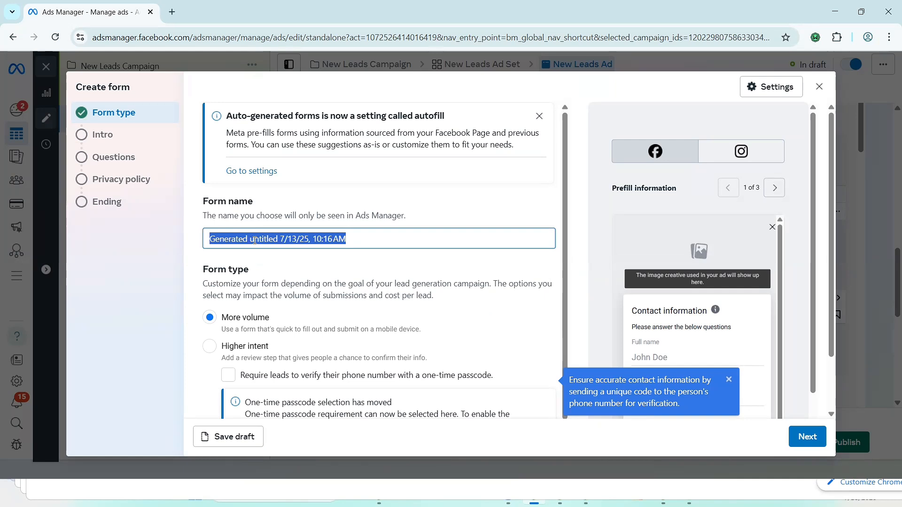
text(lead 202)
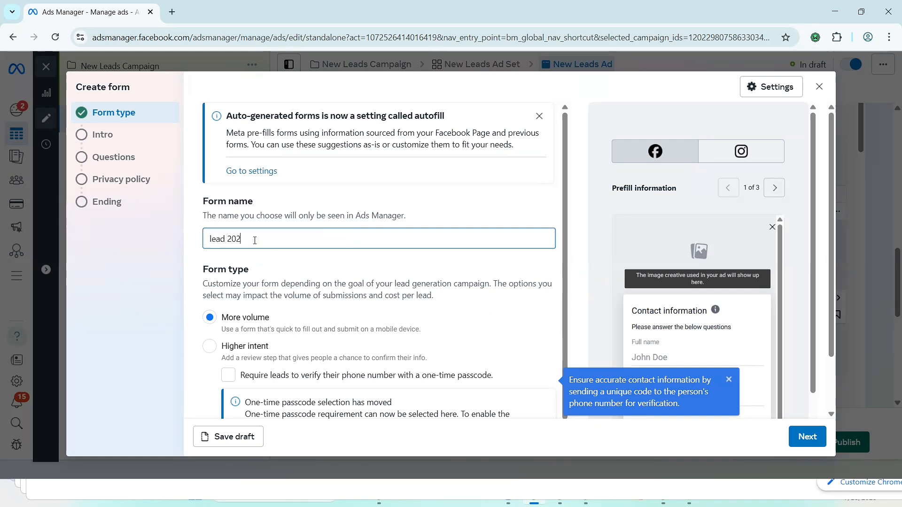
text(5)
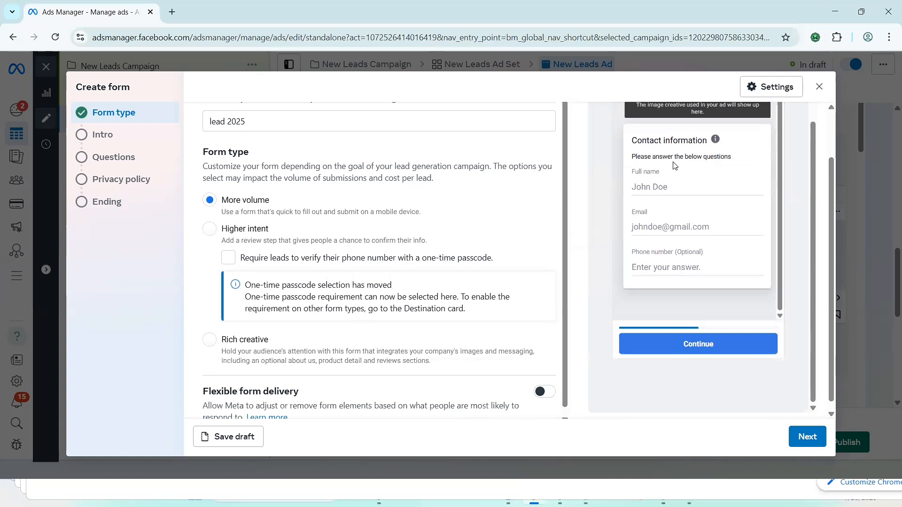
mouse_move(280, 213)
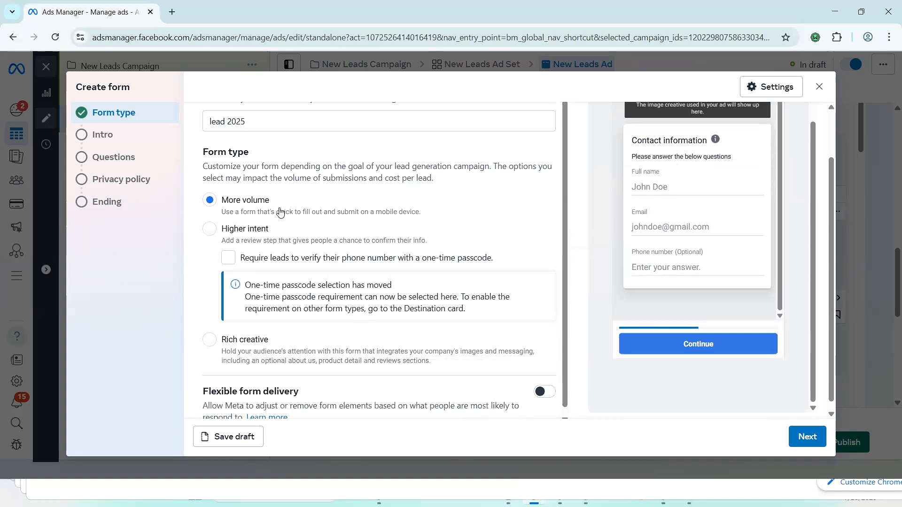
mouse_move(310, 227)
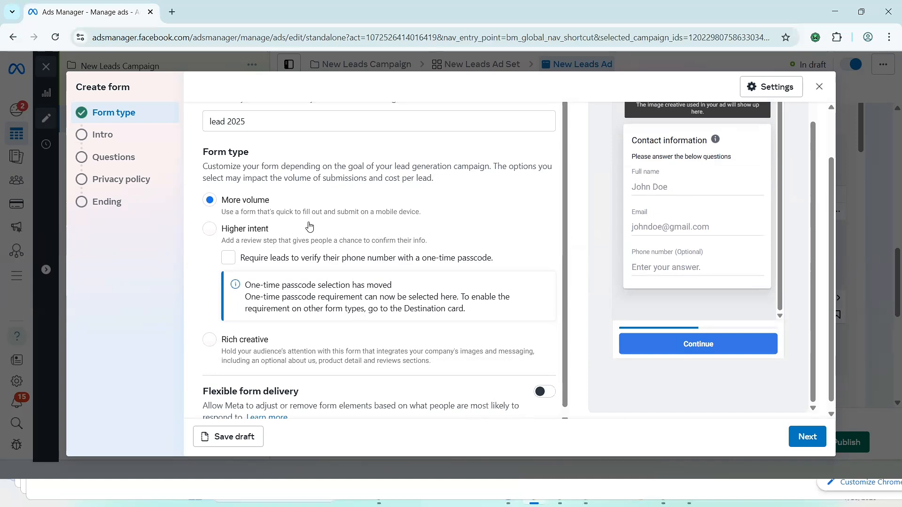
mouse_move(255, 262)
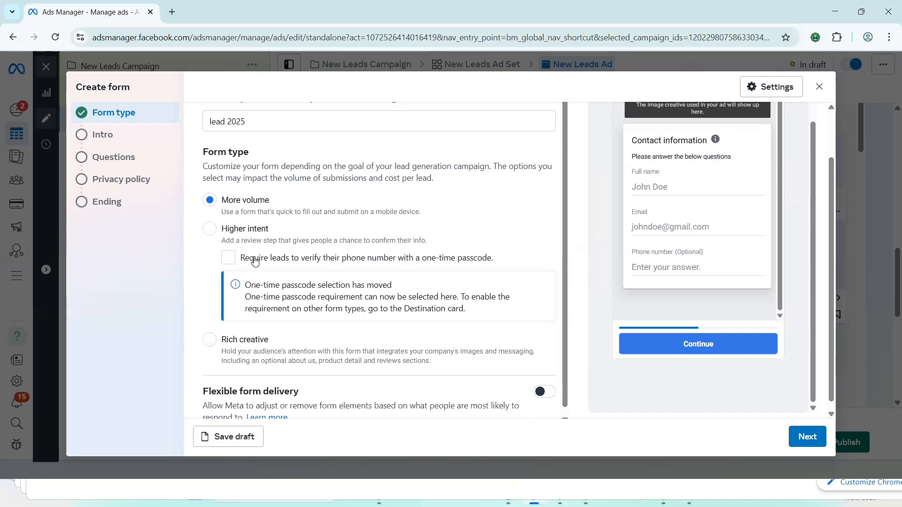
mouse_move(265, 259)
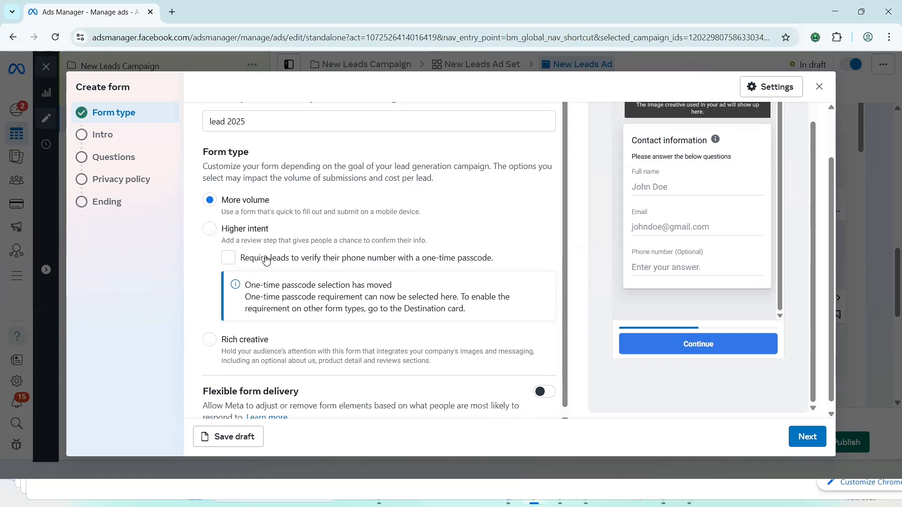
mouse_move(250, 248)
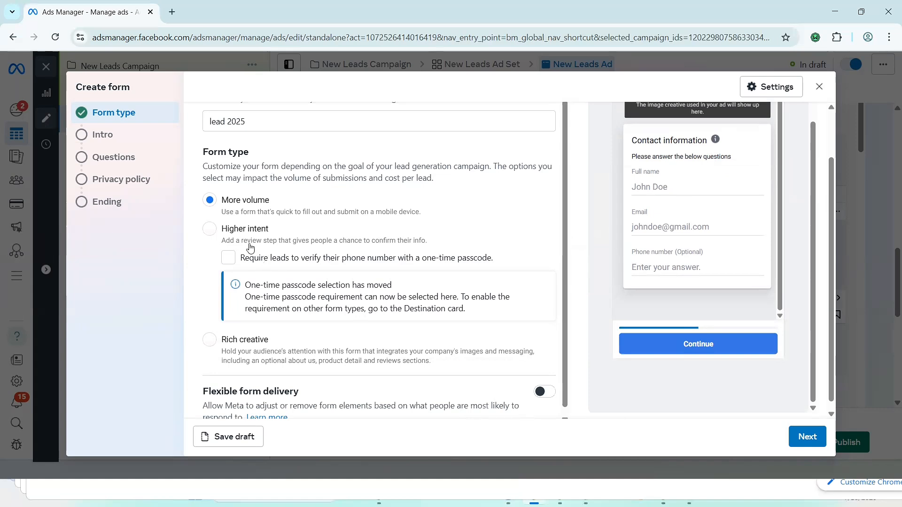
mouse_move(404, 263)
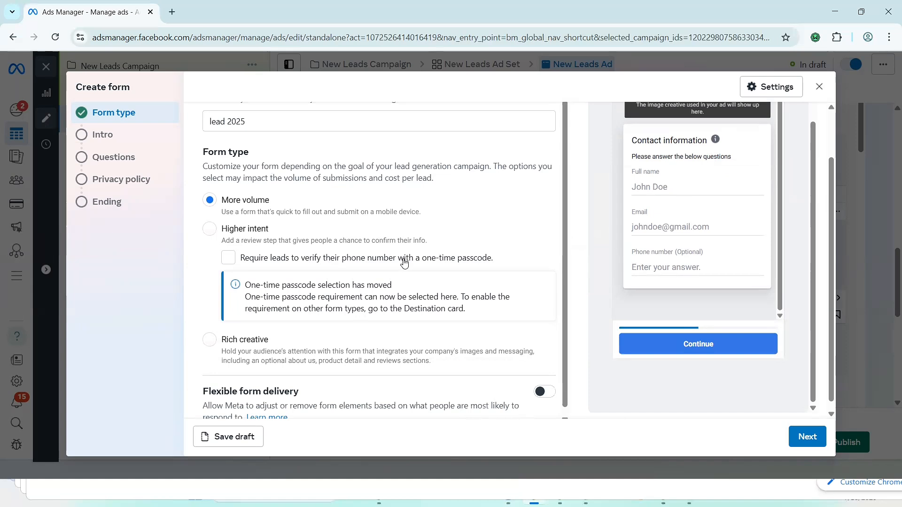
mouse_move(235, 219)
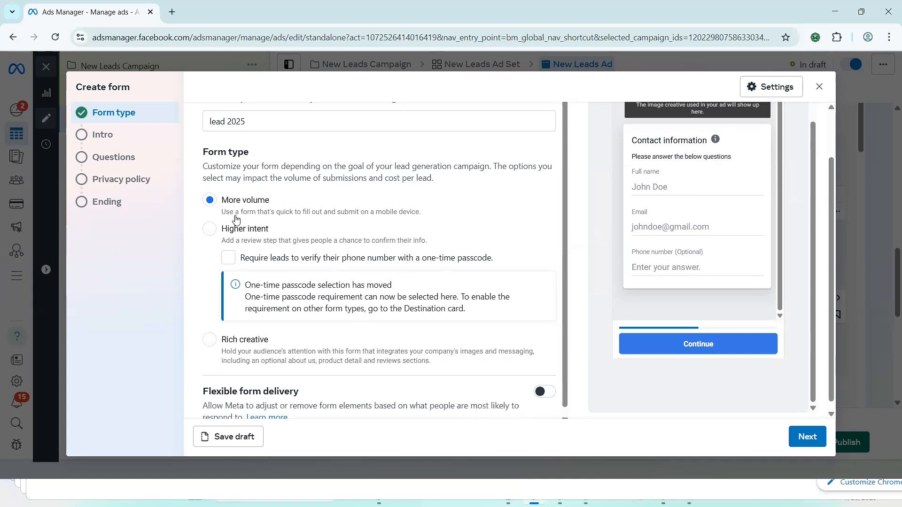
mouse_move(326, 227)
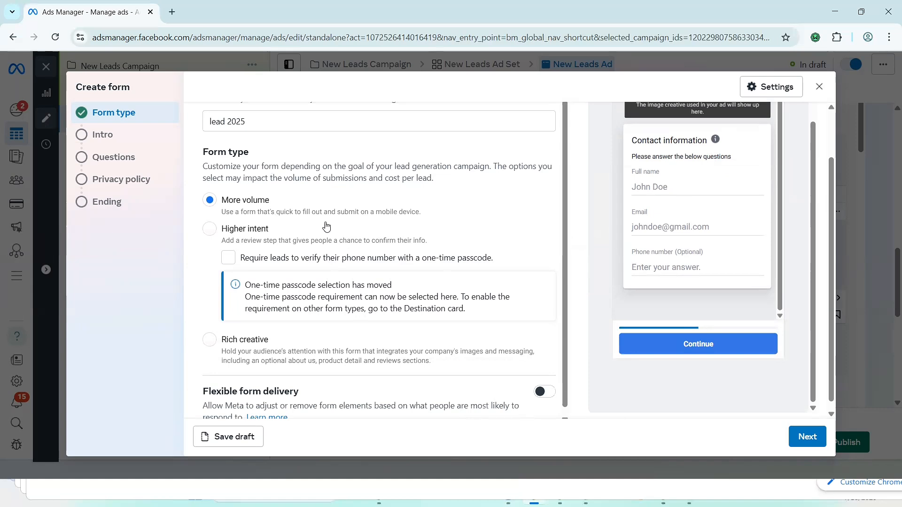
mouse_move(357, 229)
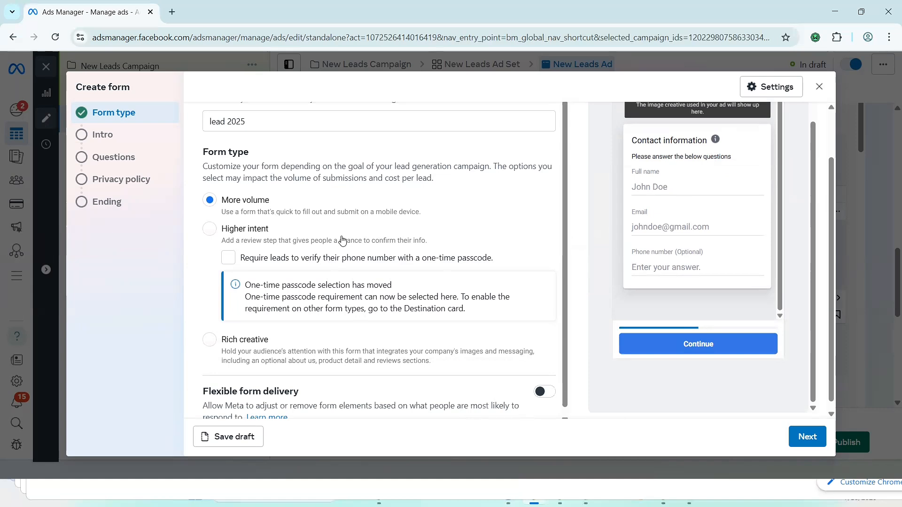
mouse_move(345, 236)
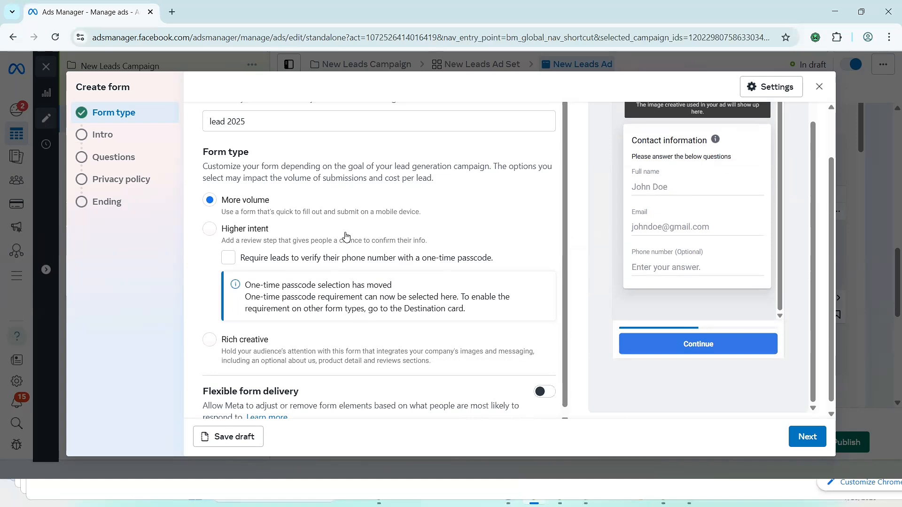
mouse_move(295, 221)
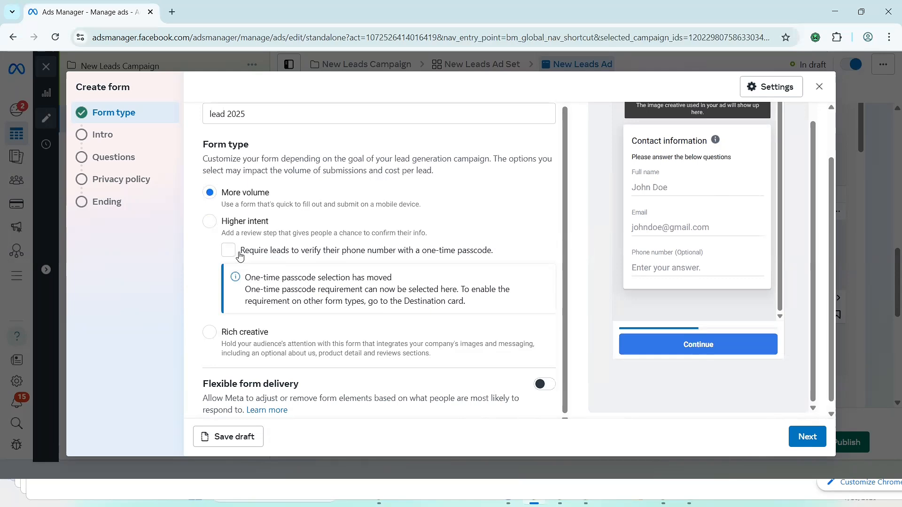
Step: Try the phone passcode verification option, then leave it off with More volume kept
scroll(down, 3)
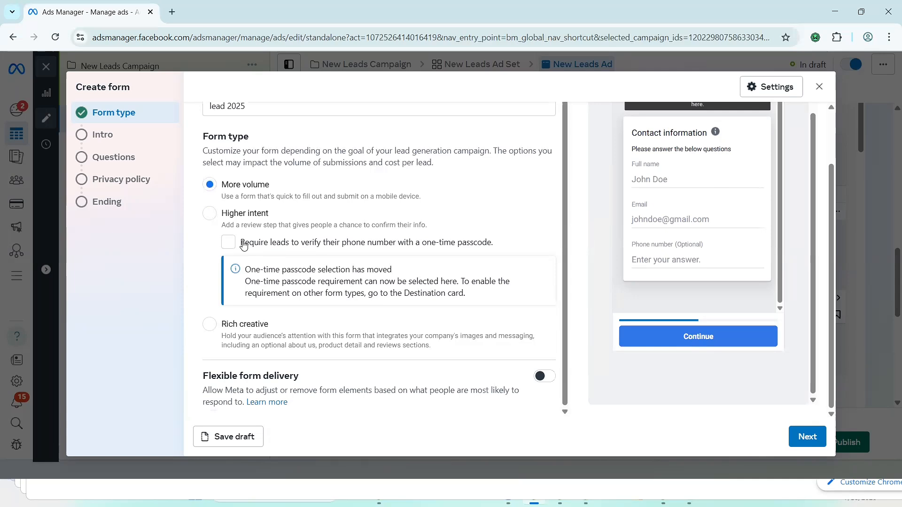
click(228, 242)
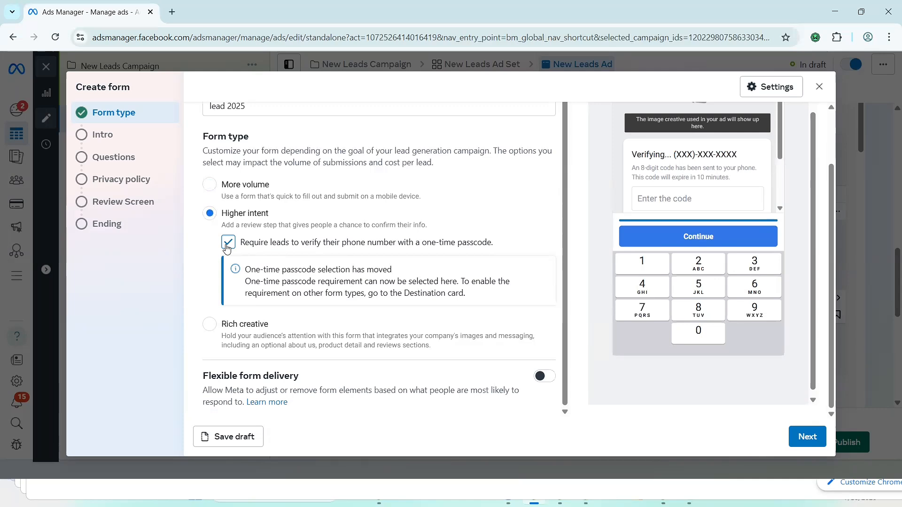
click(209, 184)
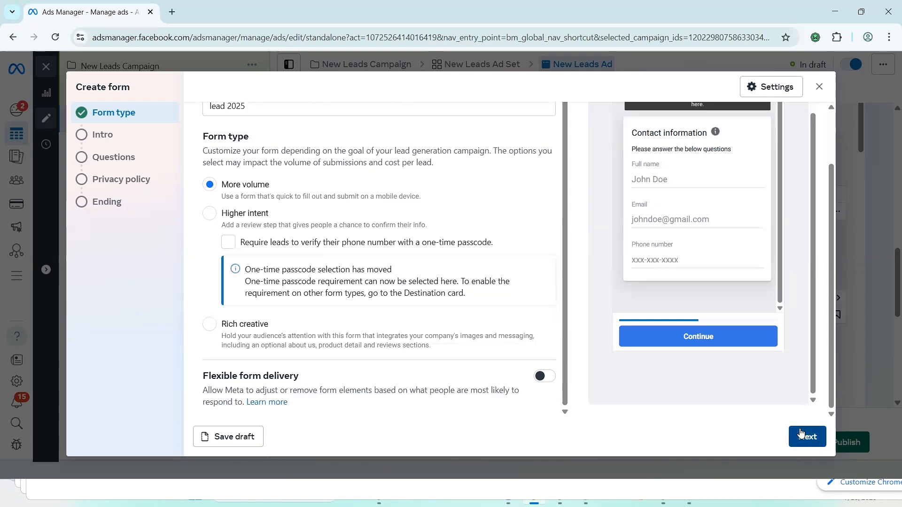
Step: On the Intro step, enable the greeting with headline 'Please fill the form'
click(807, 436)
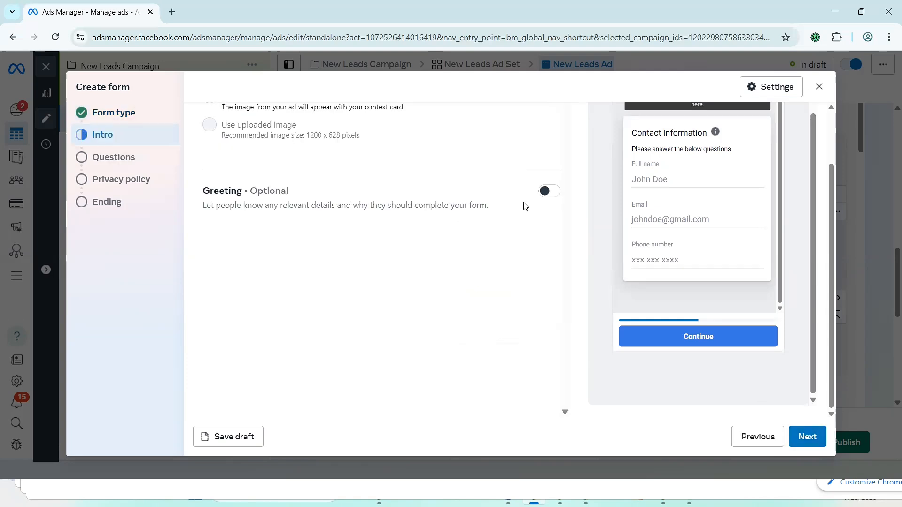
click(548, 191)
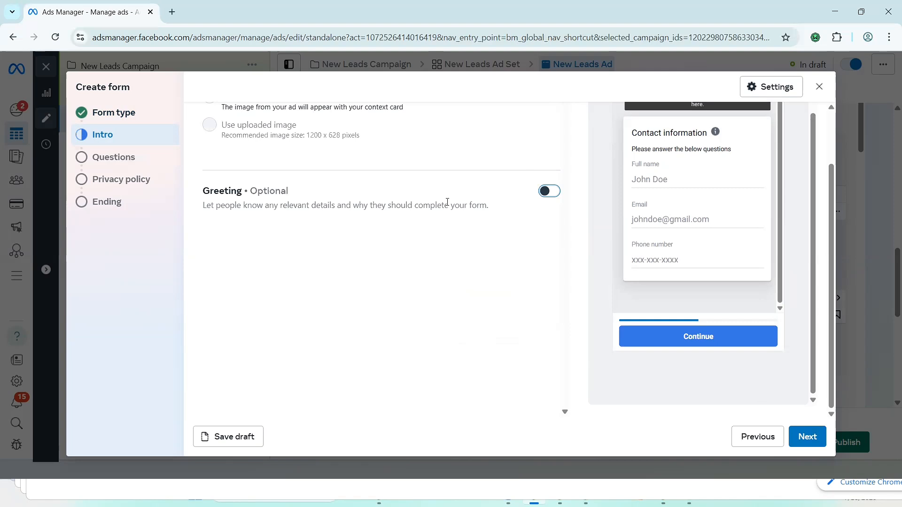
click(549, 191)
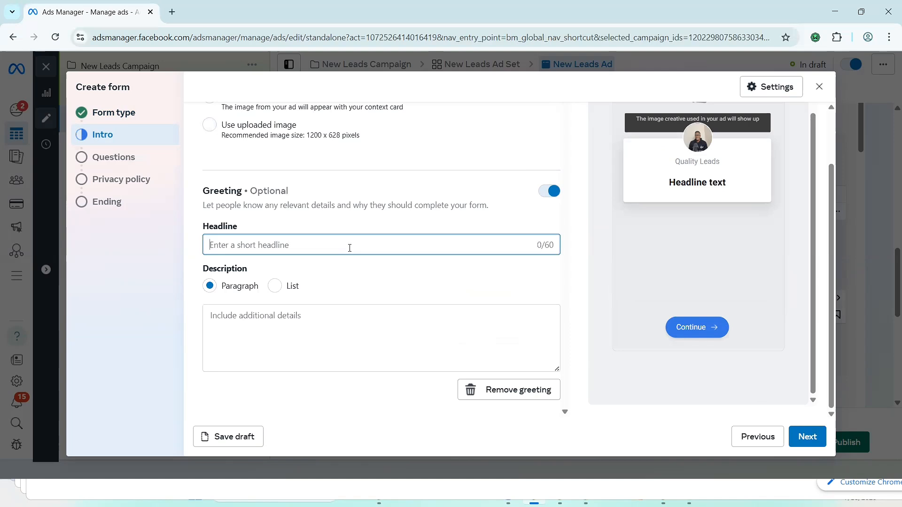
text(Please fill)
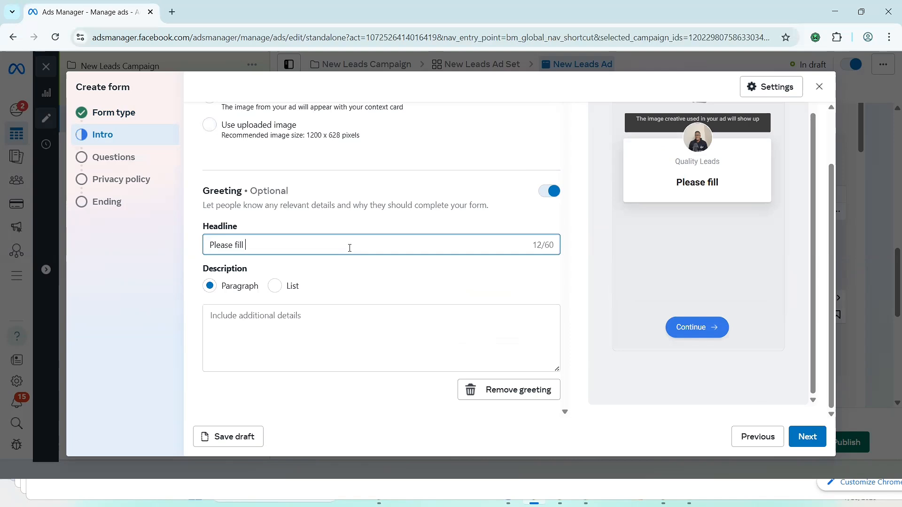
text(the for)
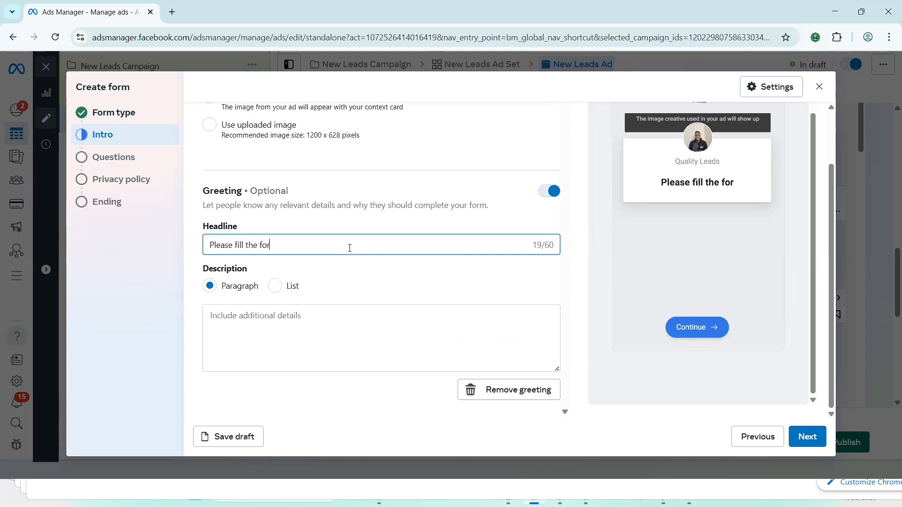
text(m)
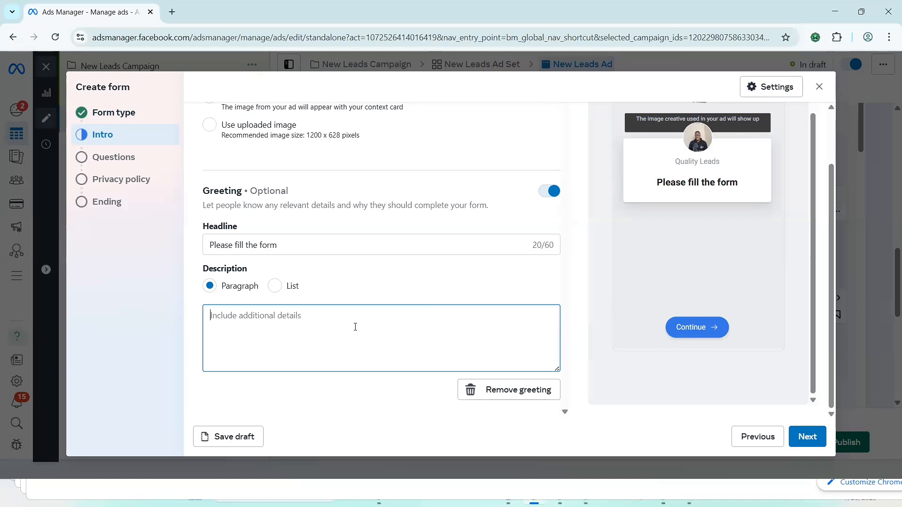
Step: Give the greeting the description 'Make sure you correct details'
text(Make sure)
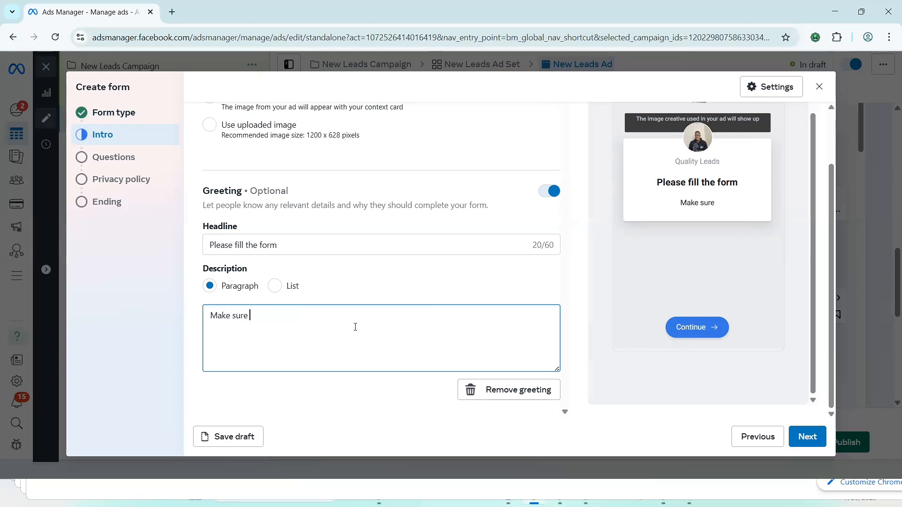
text(you cor)
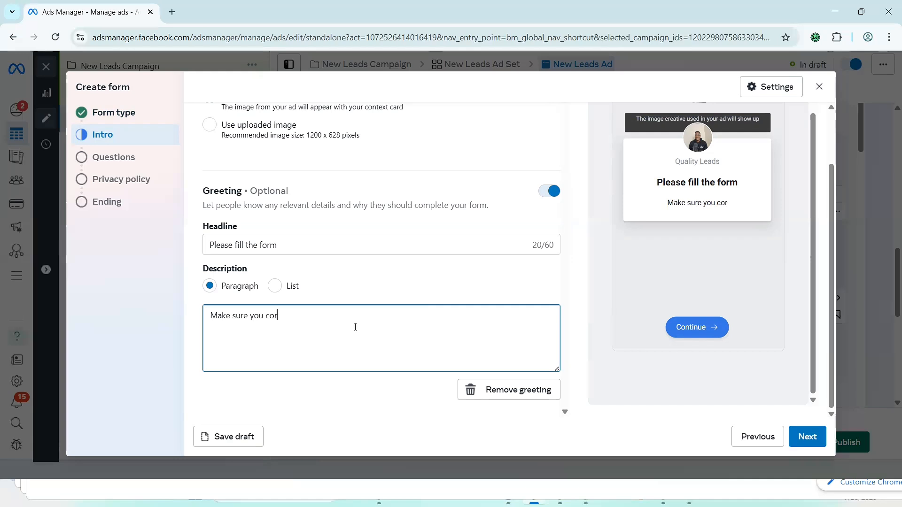
text(rect)
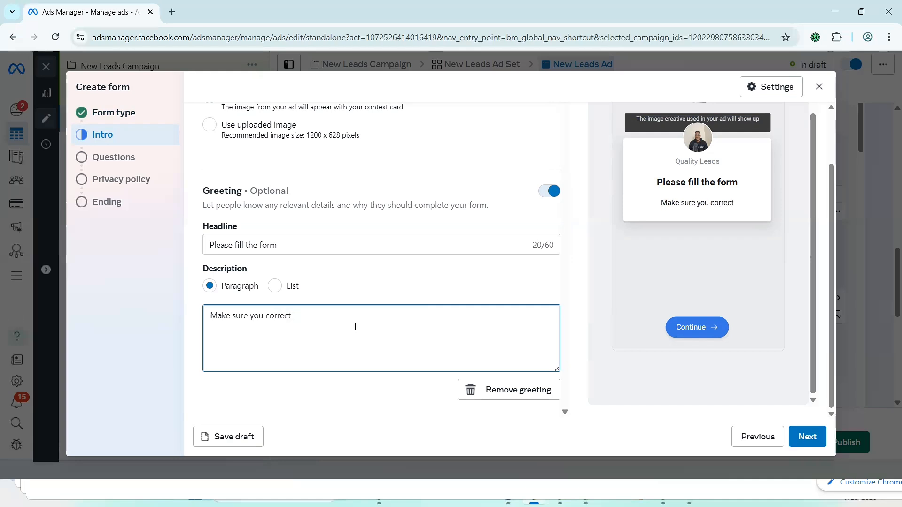
text(detai)
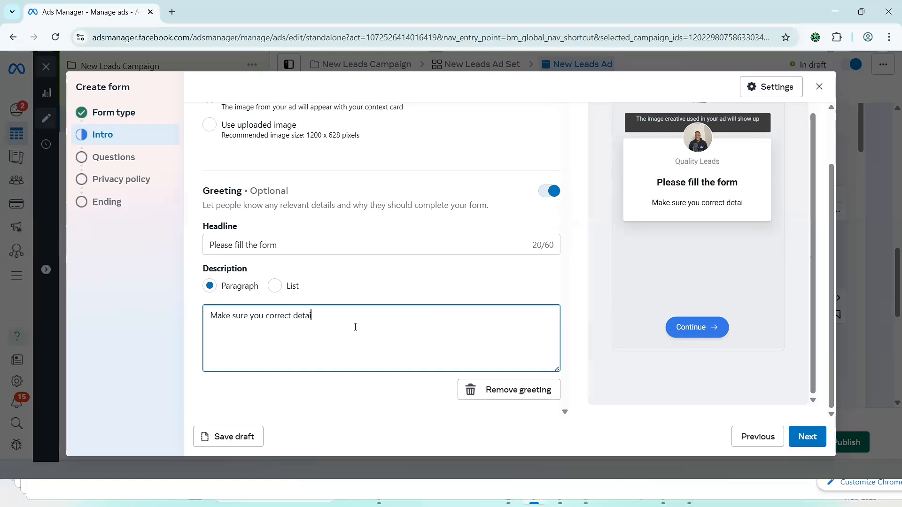
text(ls)
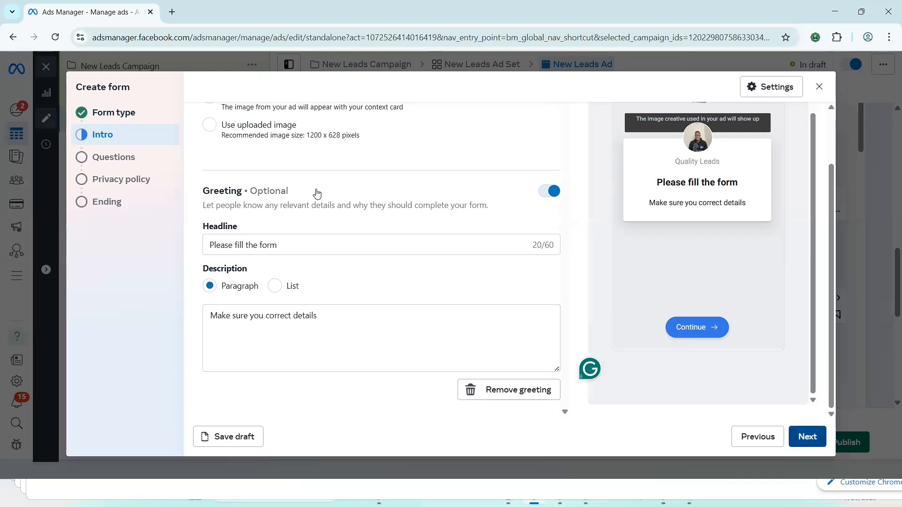
Step: On the Questions step, replace the contact information description with 'Please fill in your details below'
click(807, 437)
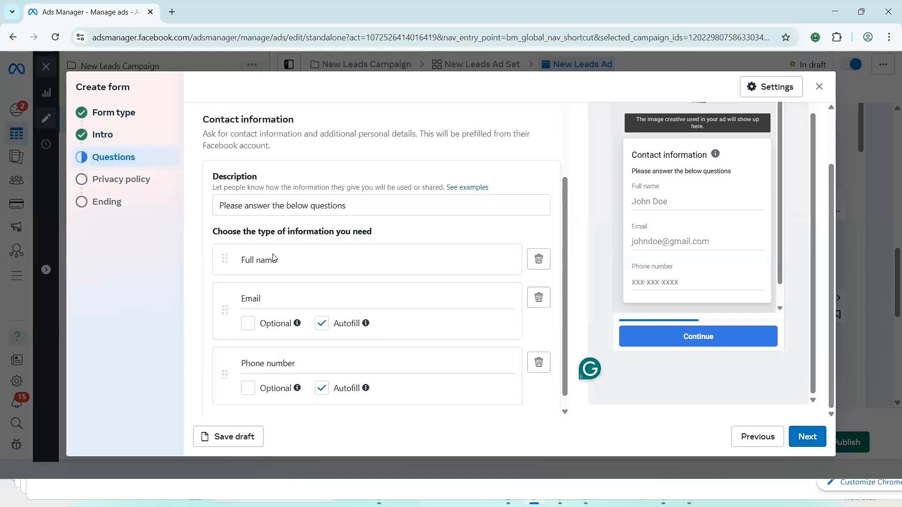
scroll(down, 3)
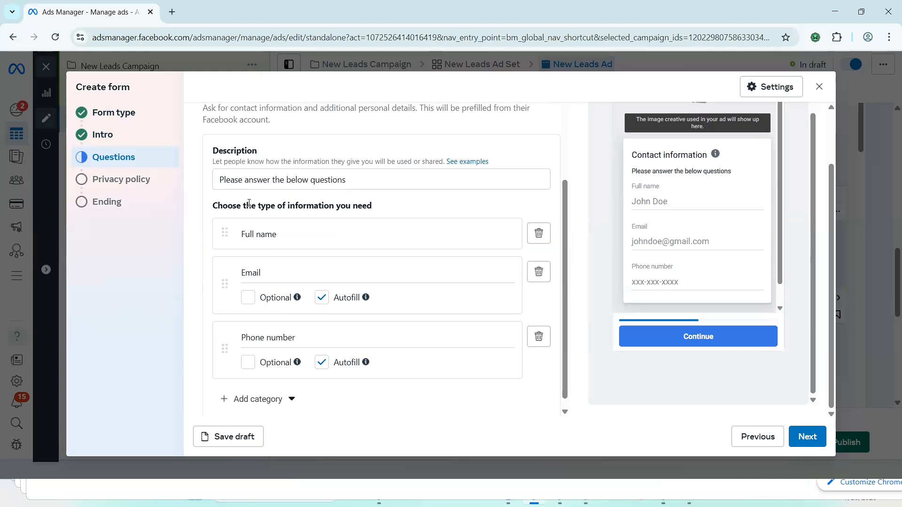
mouse_move(299, 237)
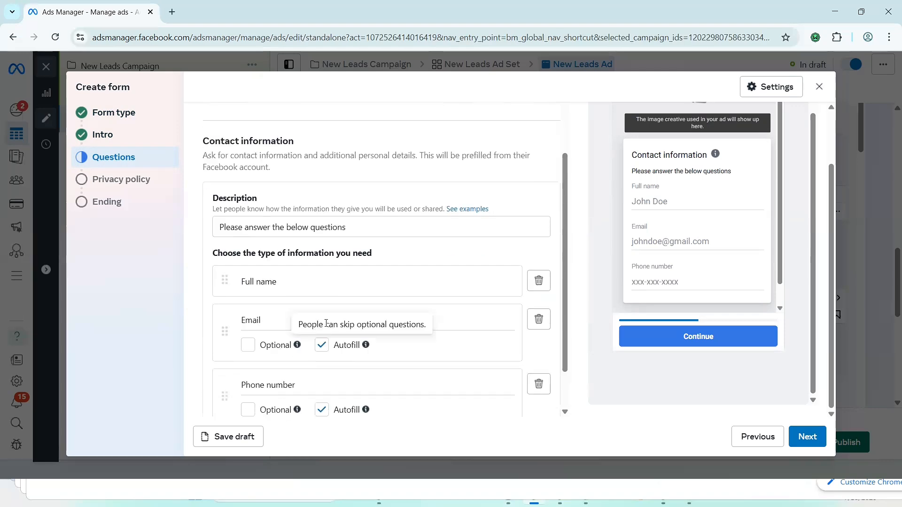
mouse_move(284, 385)
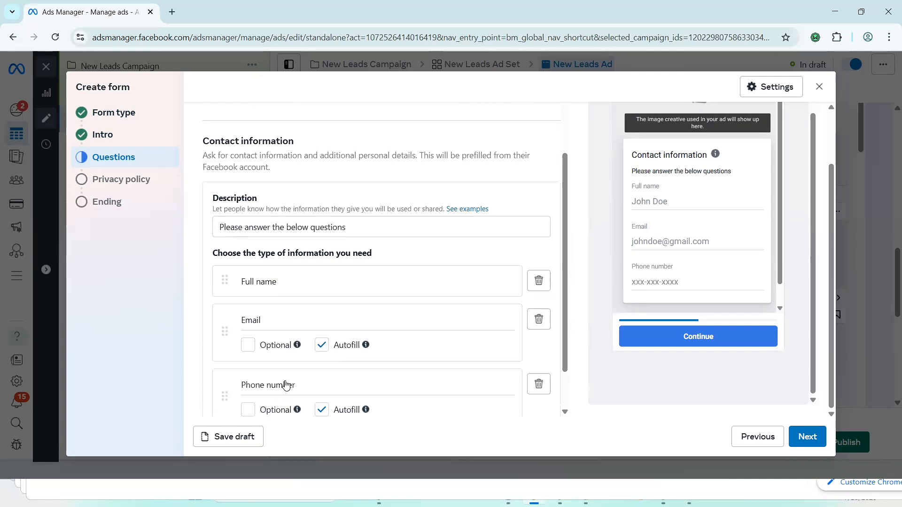
scroll(down, 3)
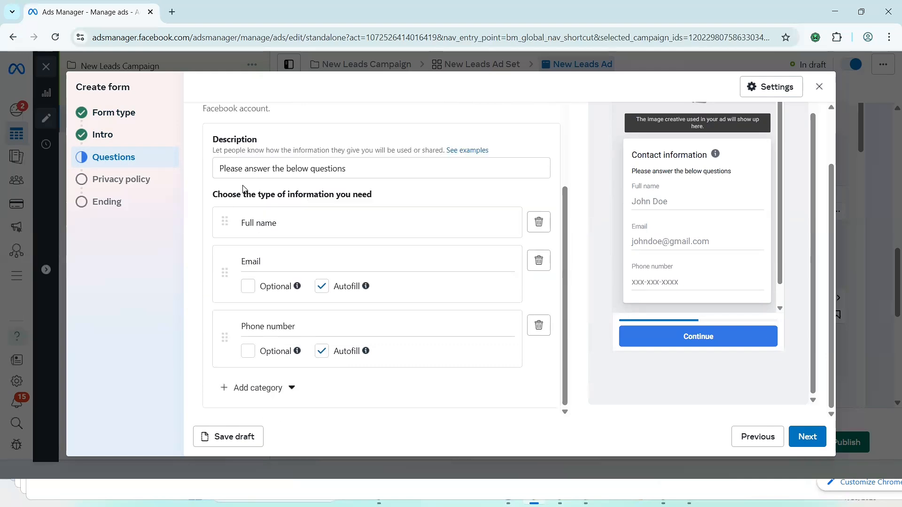
mouse_move(353, 208)
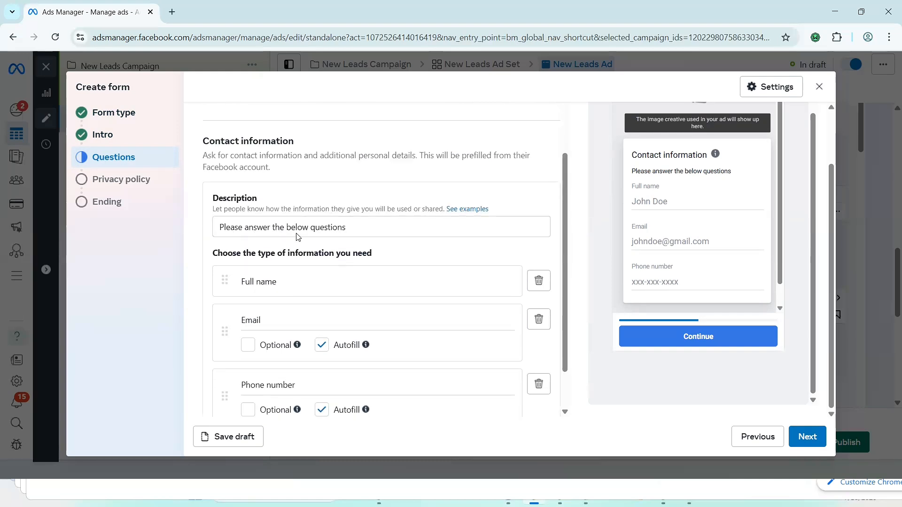
triple_click(282, 226)
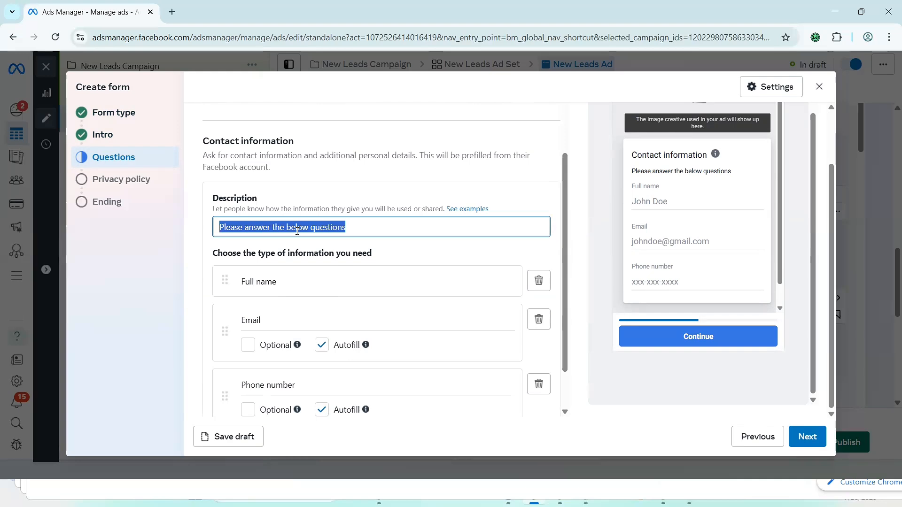
mouse_move(423, 203)
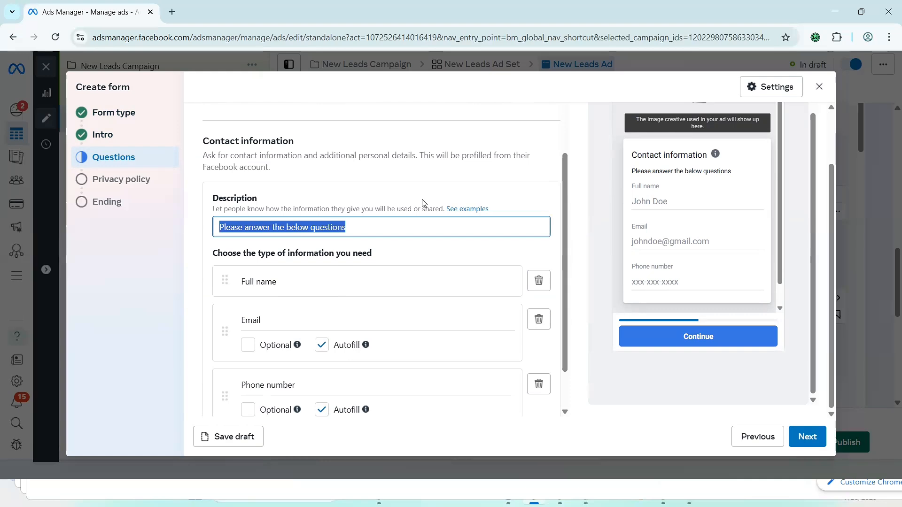
text(Please)
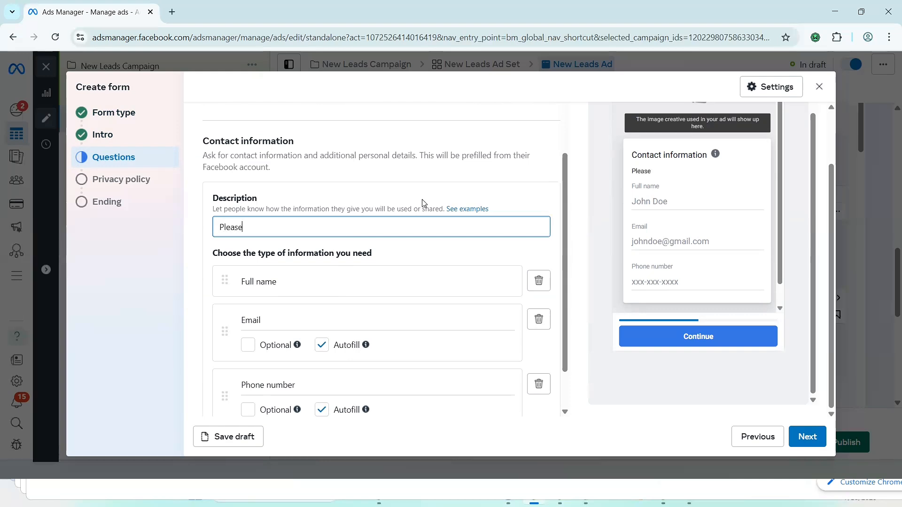
text(fill in)
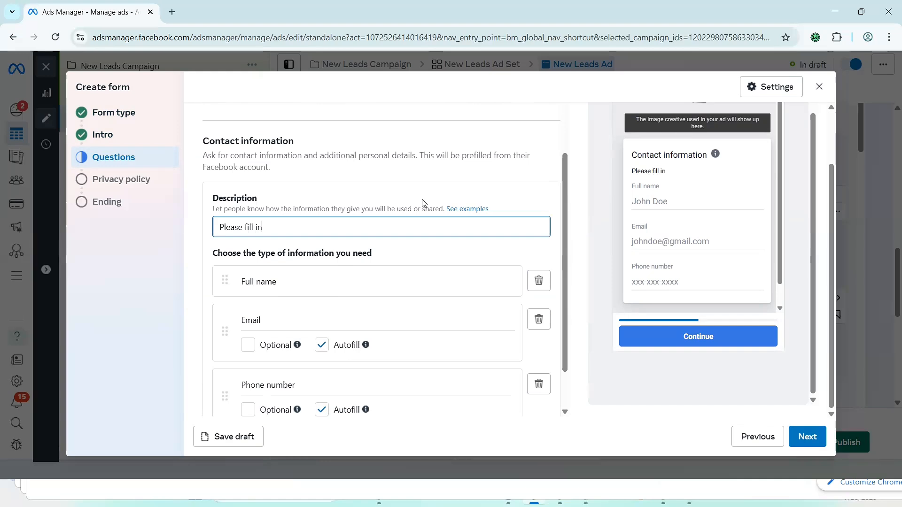
text(your)
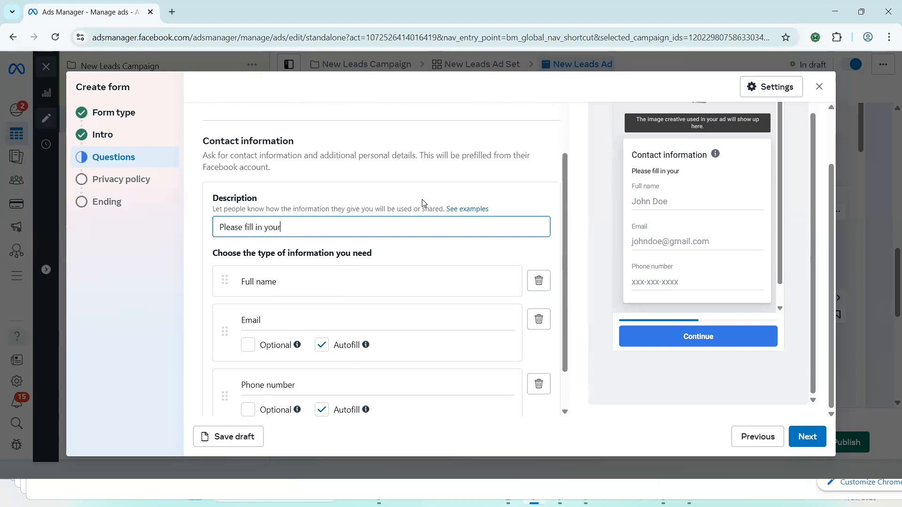
text(details)
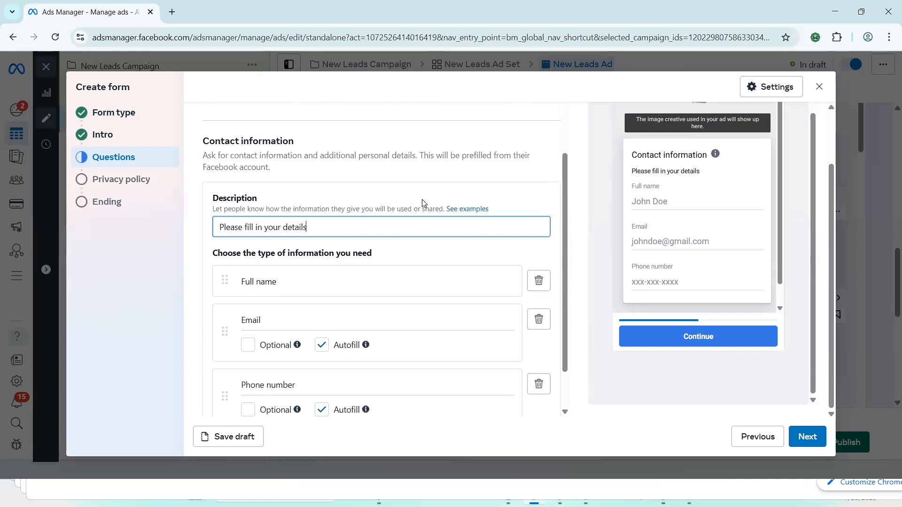
text(below)
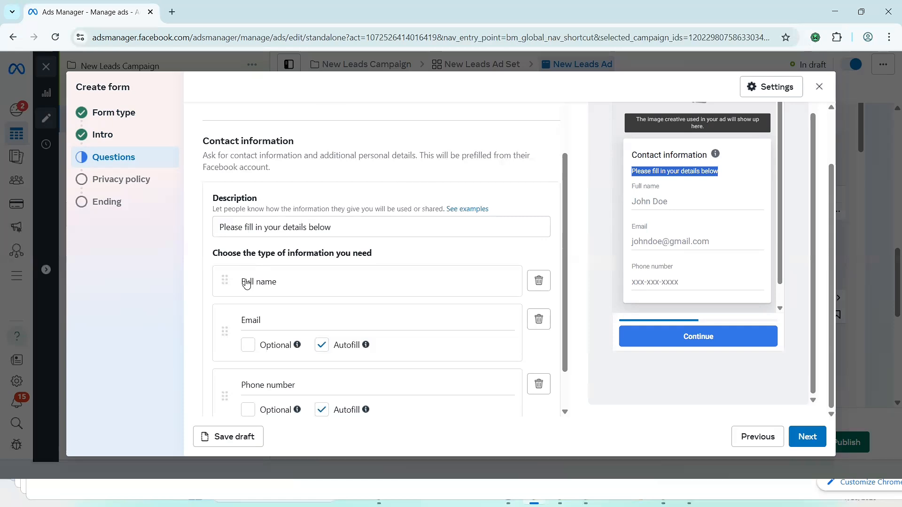
mouse_move(224, 420)
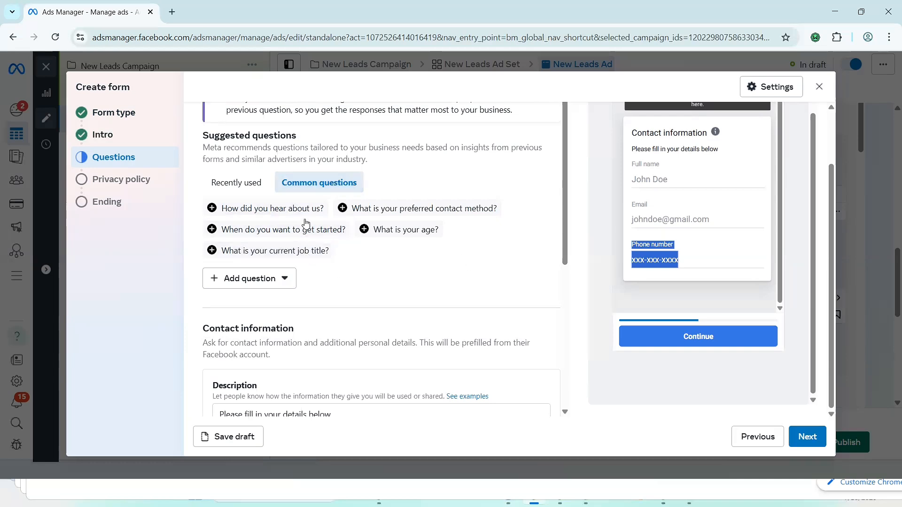
mouse_move(293, 220)
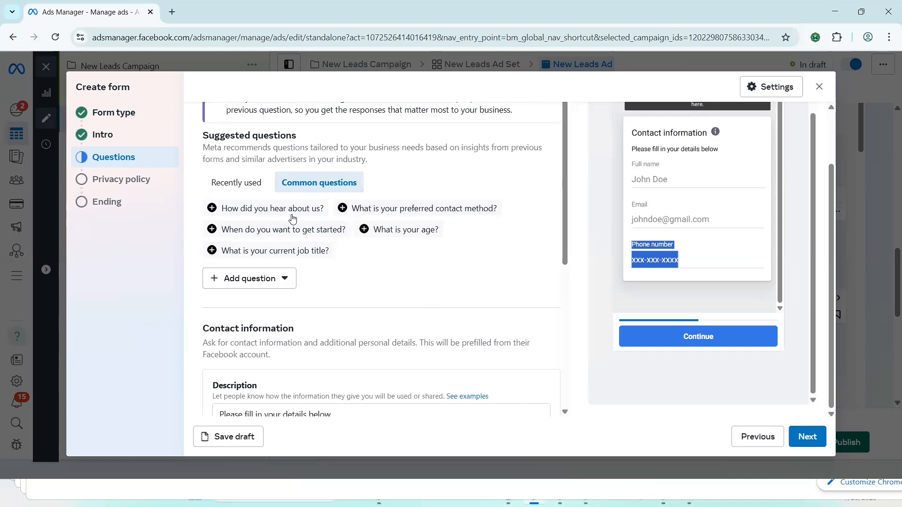
mouse_move(290, 223)
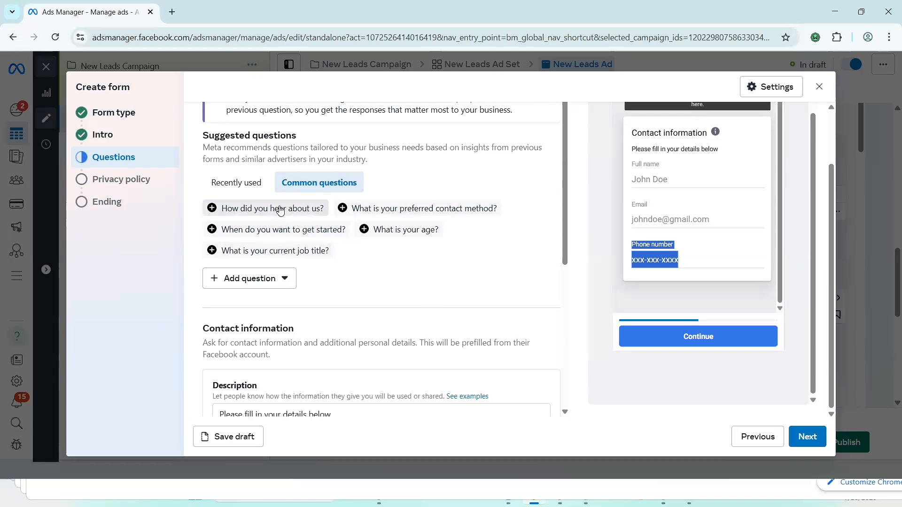
Step: Add a multiple-choice question and reword it to 'What is your budget', checking spelling
click(265, 208)
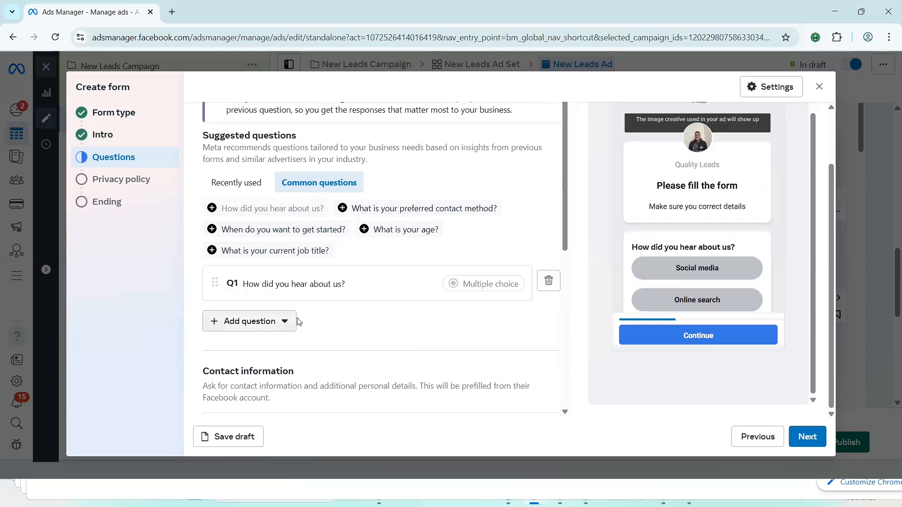
click(293, 283)
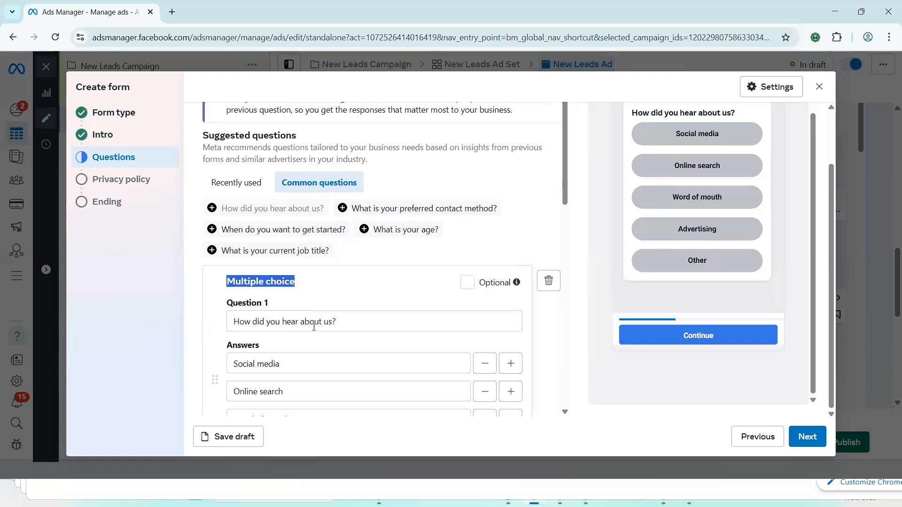
click(374, 321)
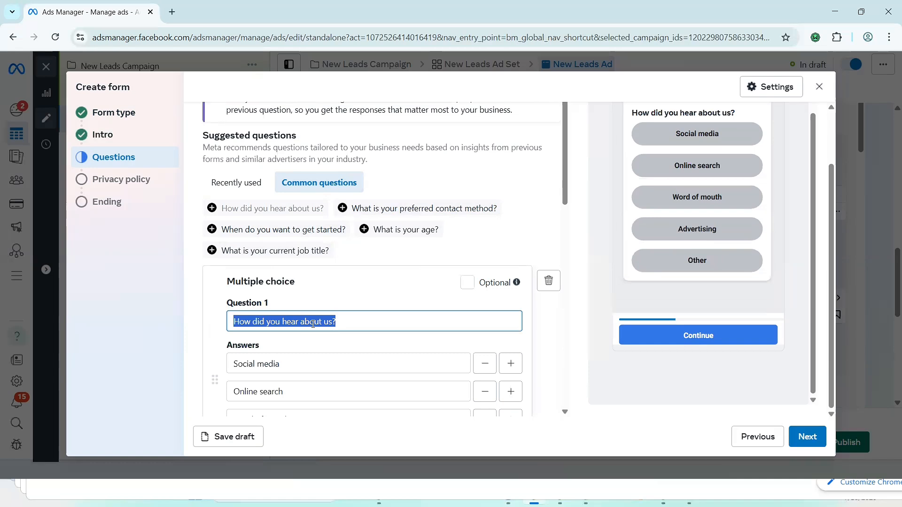
text(What)
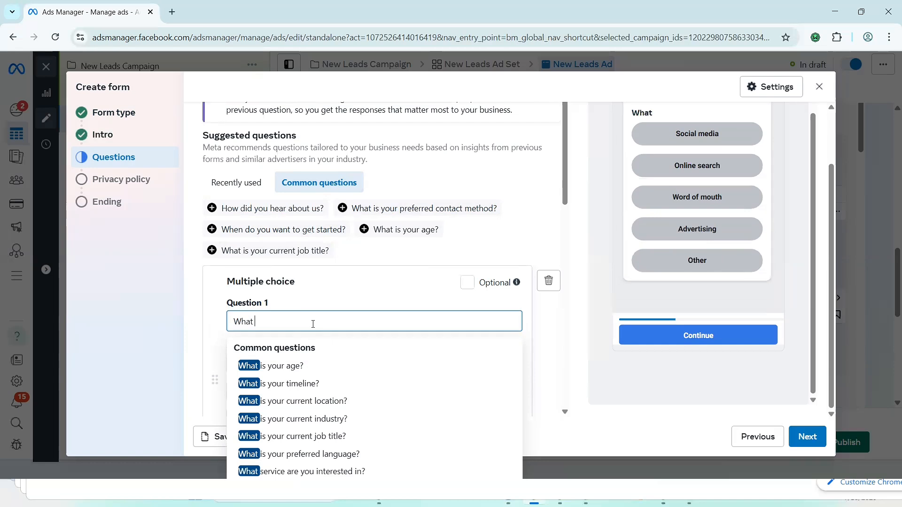
text(is ypur budge)
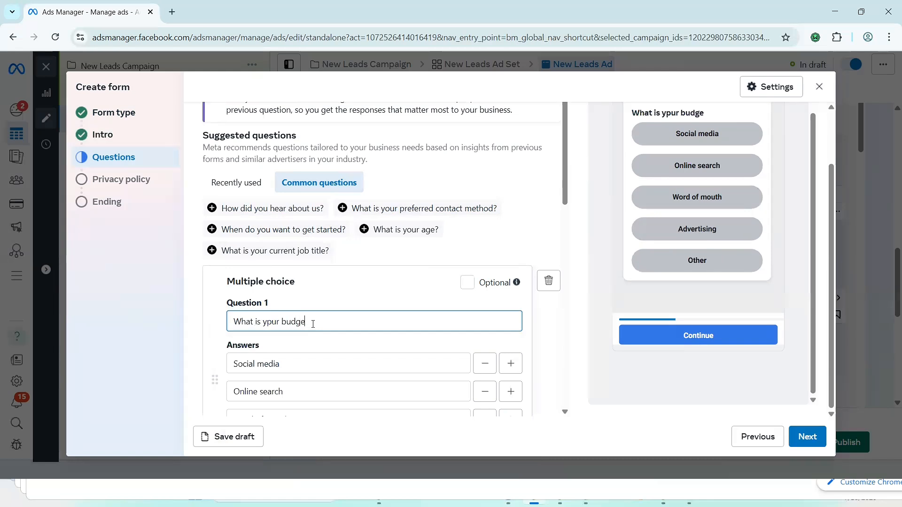
text(t)
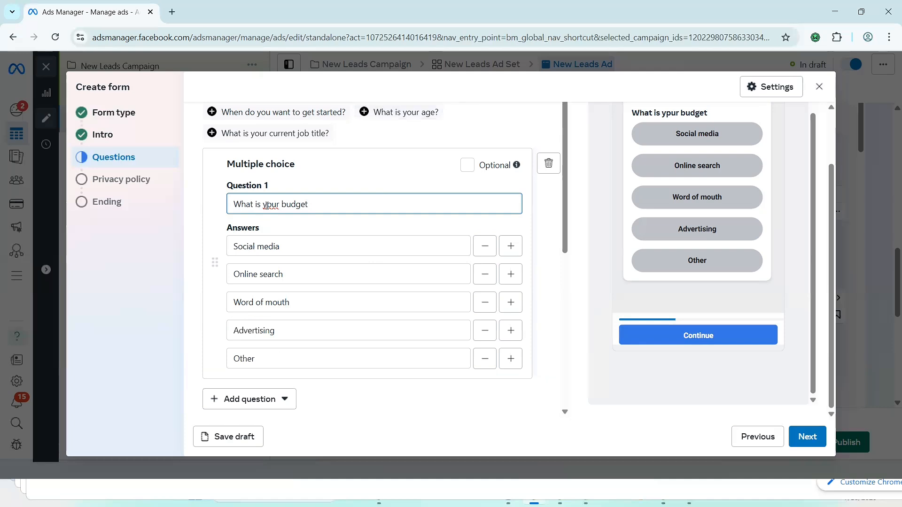
right_click(271, 204)
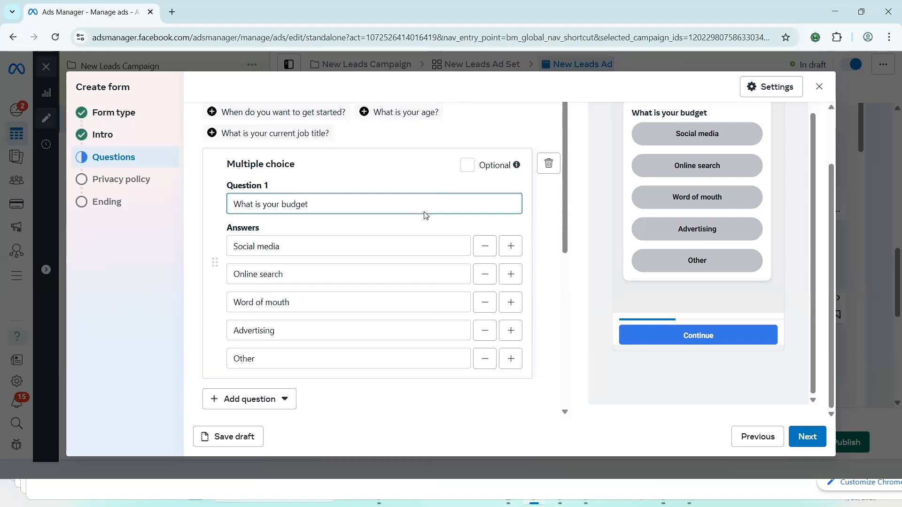
mouse_move(547, 164)
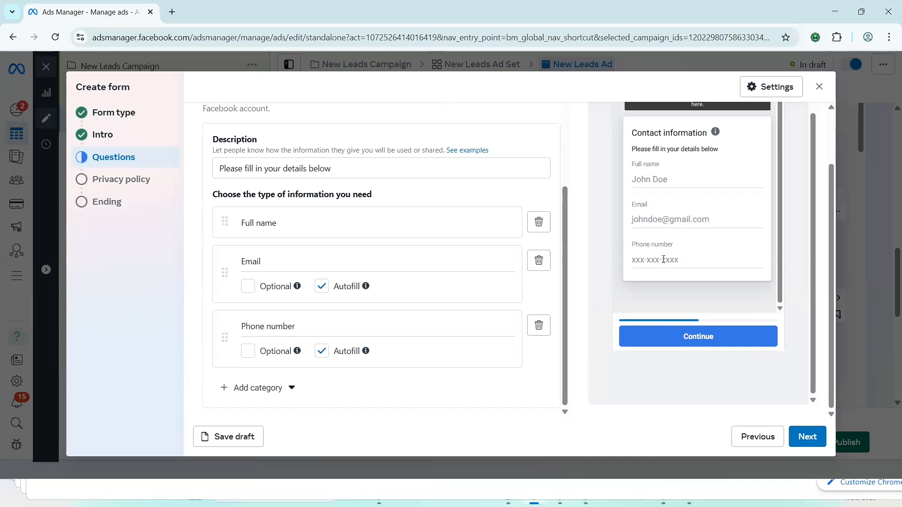
Step: Move to the Privacy policy step, attempt a paste into the link field, then start searching 'wa' in a new tab
click(807, 436)
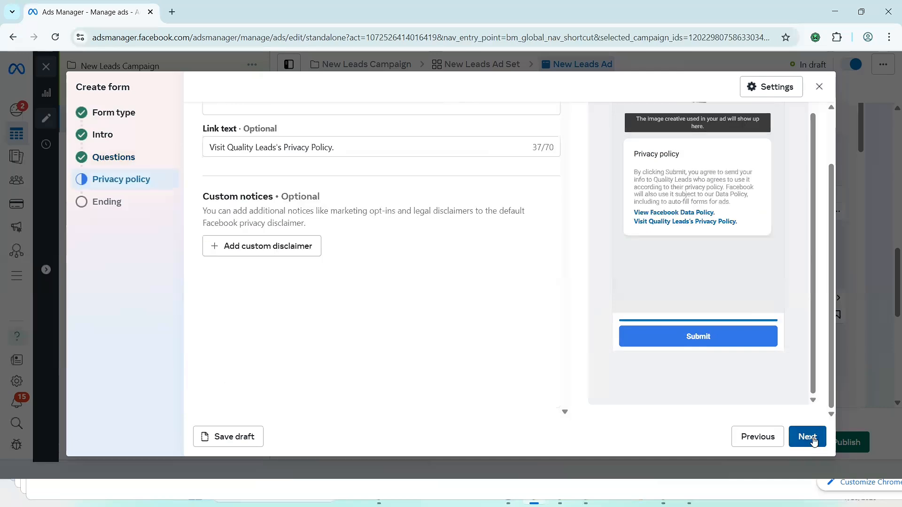
double_click(320, 147)
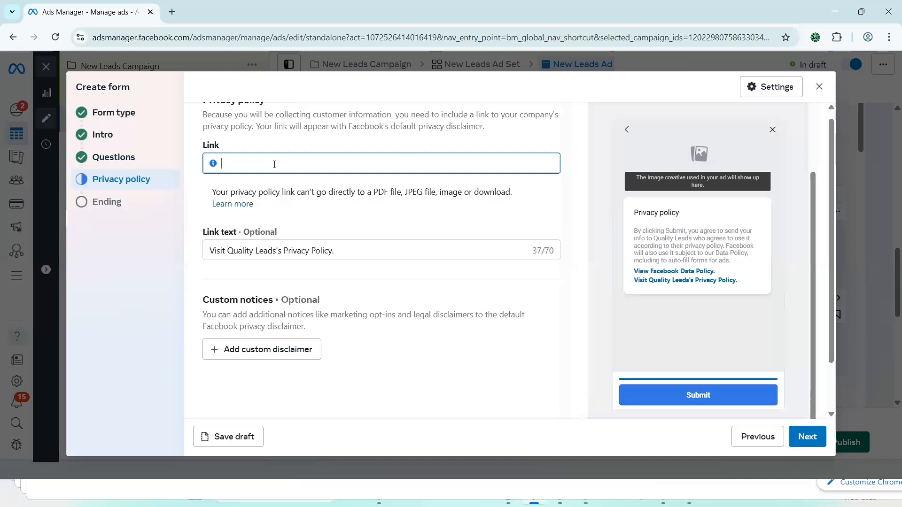
right_click(274, 164)
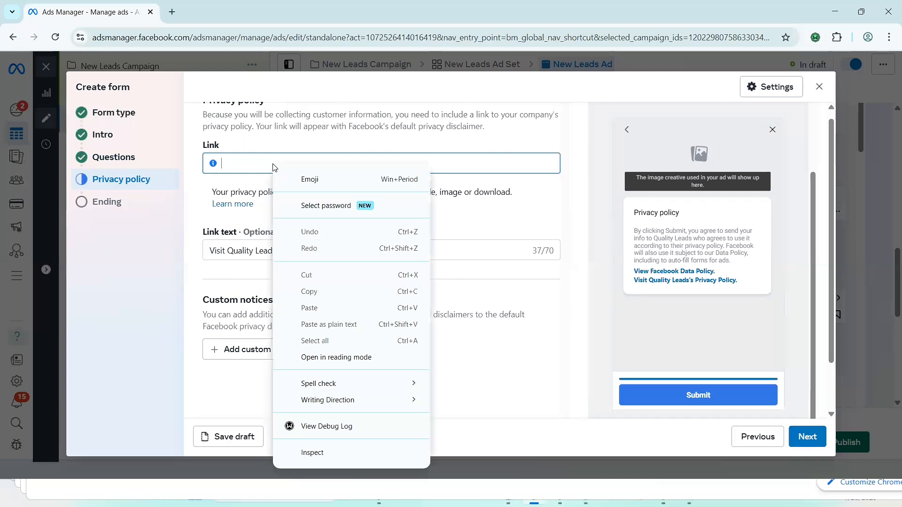
click(382, 163)
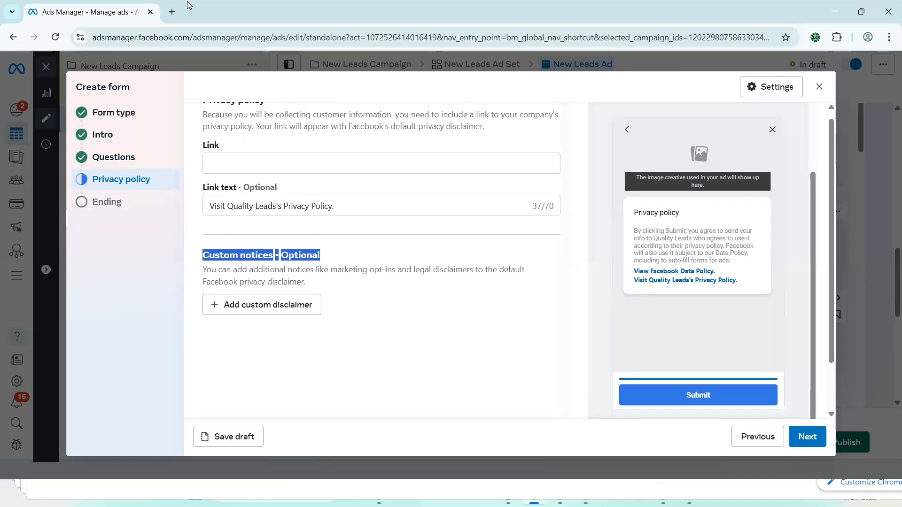
text(wa)
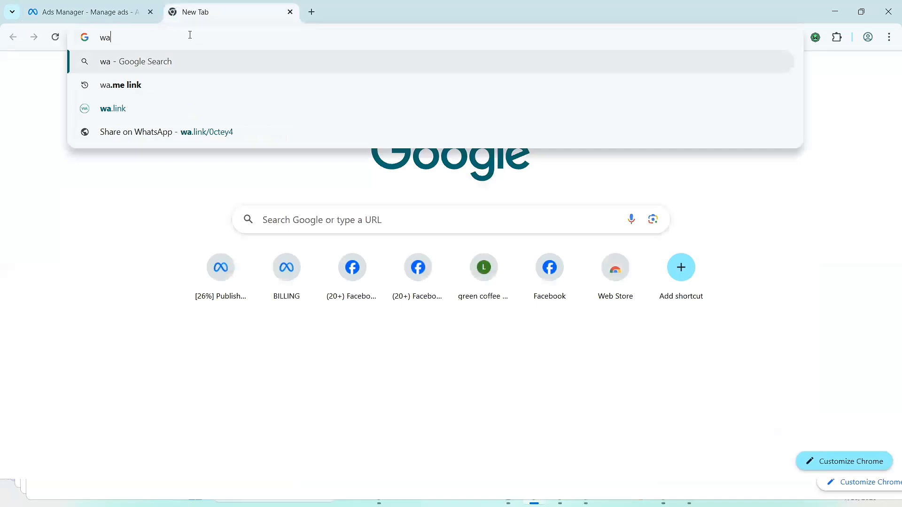
Step: Search for wa.me link and open the Walink free link creator form
click(120, 85)
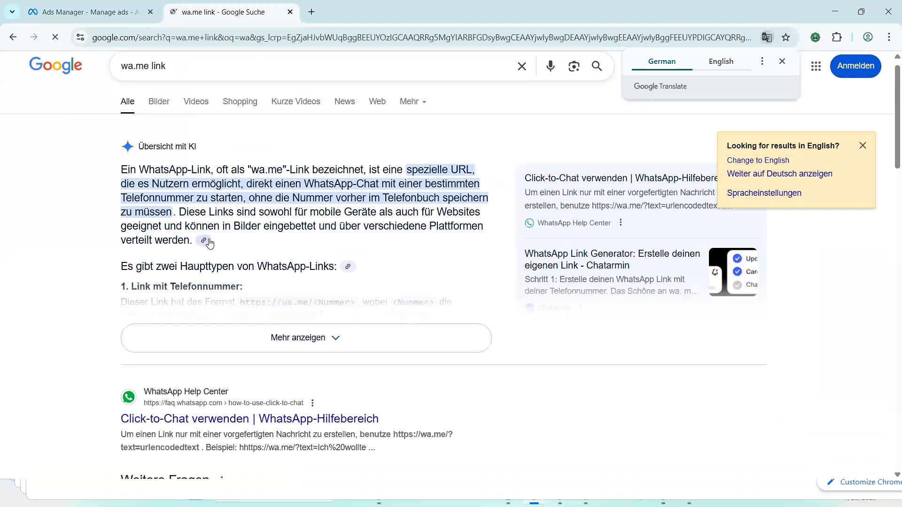
scroll(down, 3)
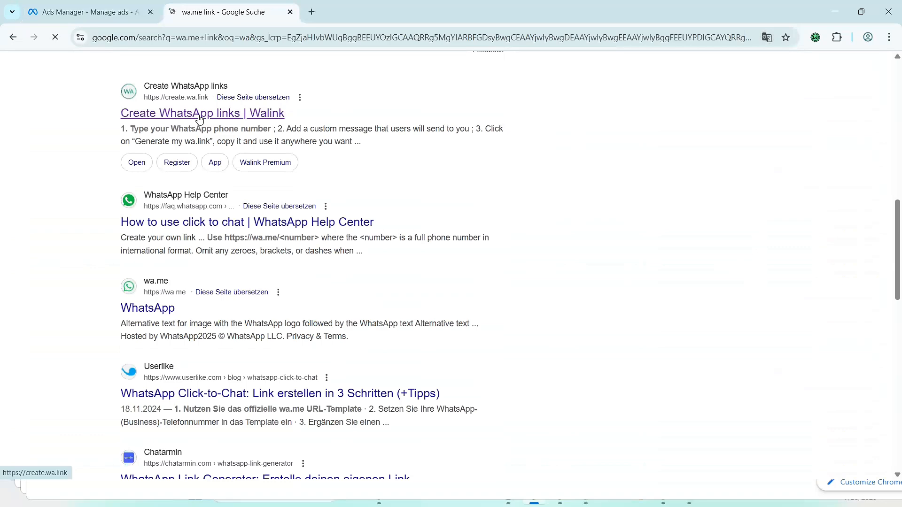
click(202, 113)
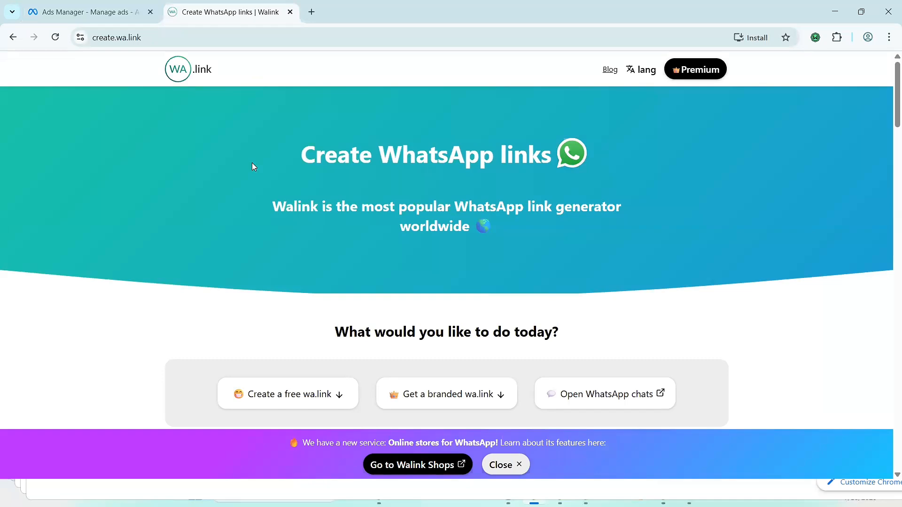
mouse_move(330, 336)
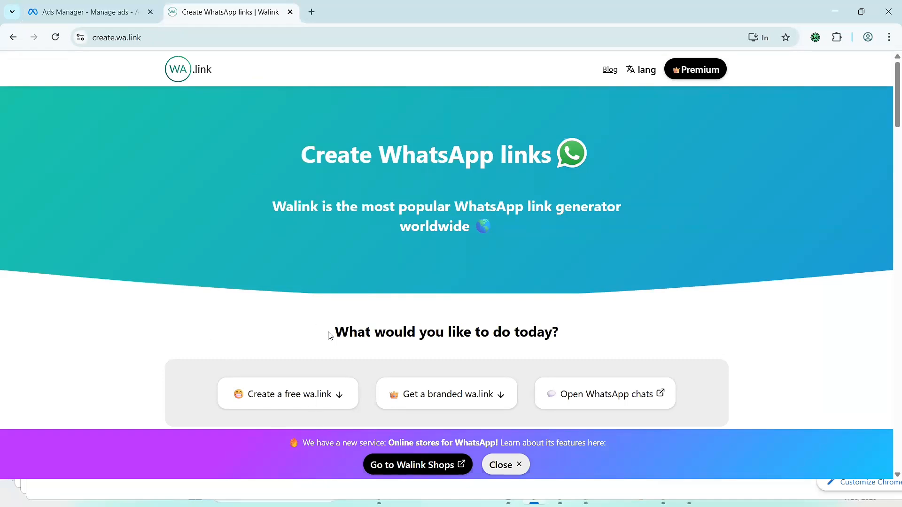
click(287, 394)
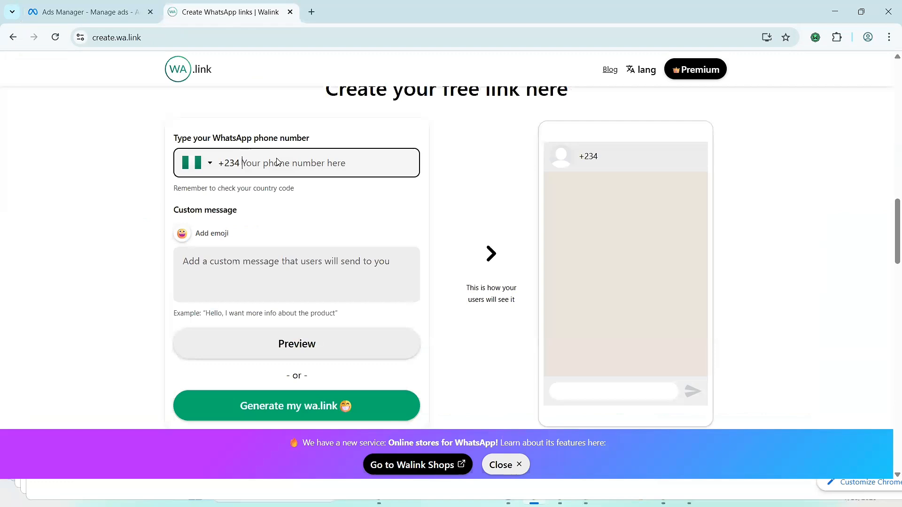
Step: Enter the phone number and message 'Hello I need the free training', then generate the wa.link
text(81)
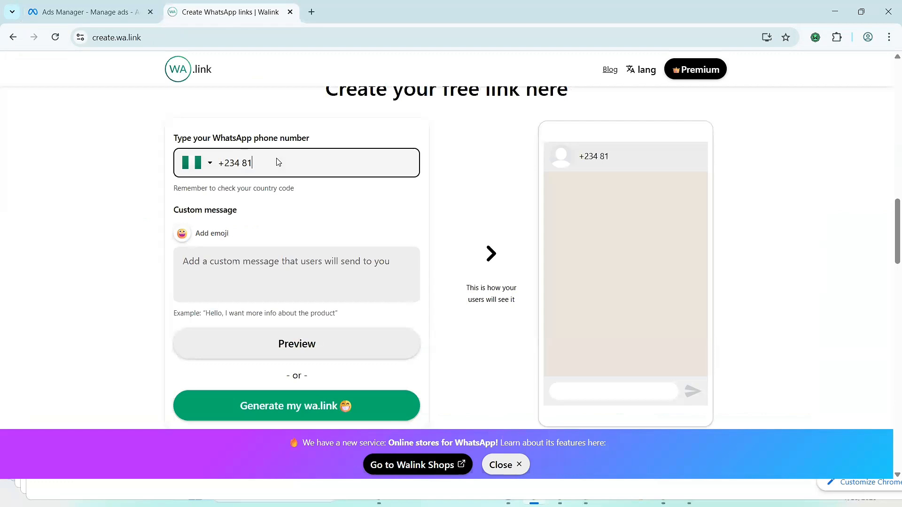
text(09618338)
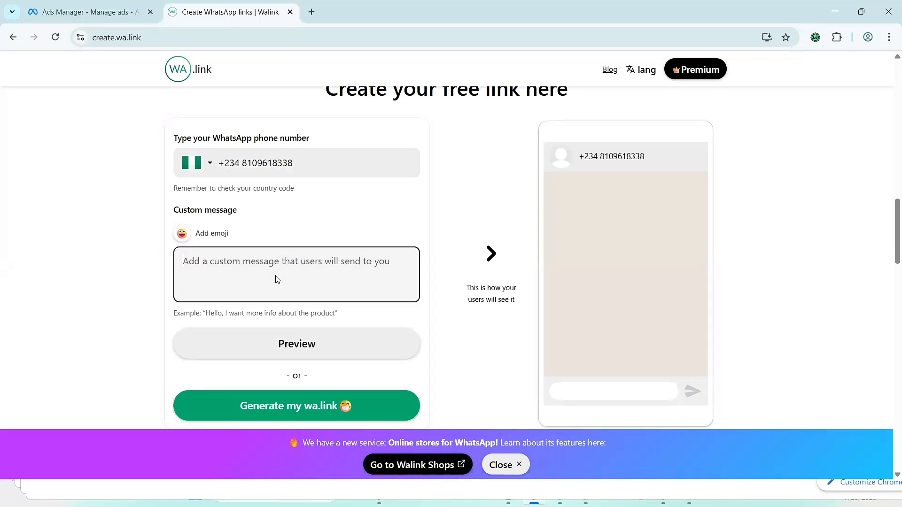
text(H)
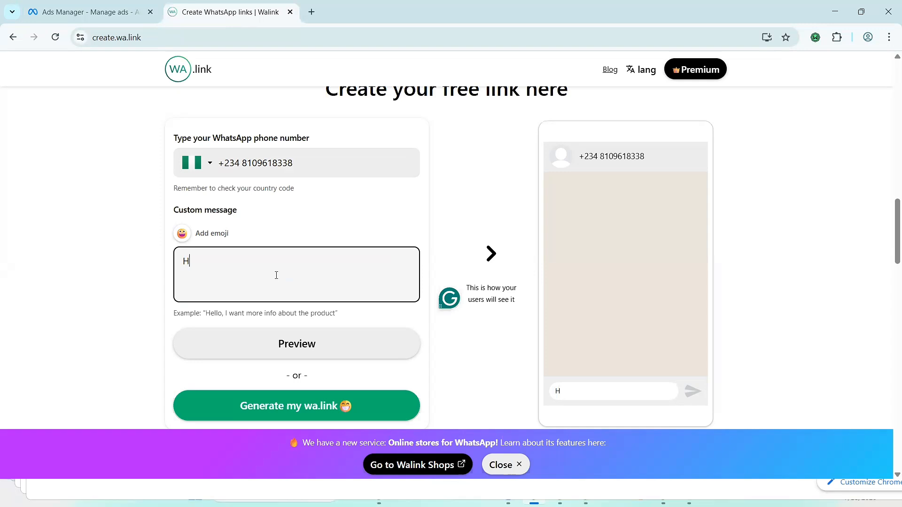
text(ello I n)
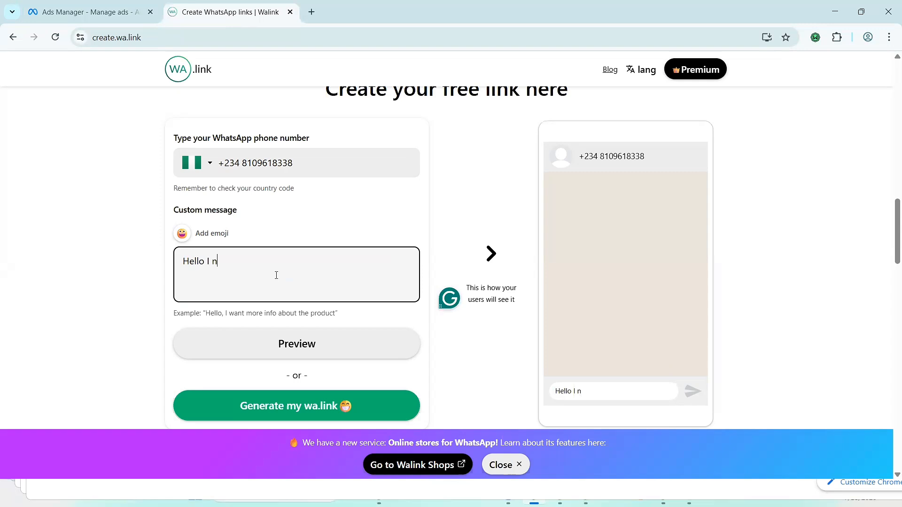
text(eed the)
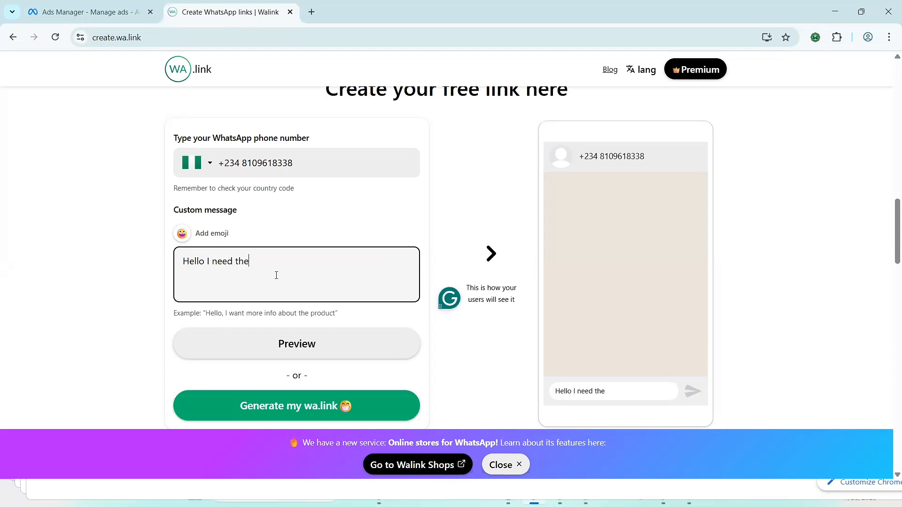
text(free)
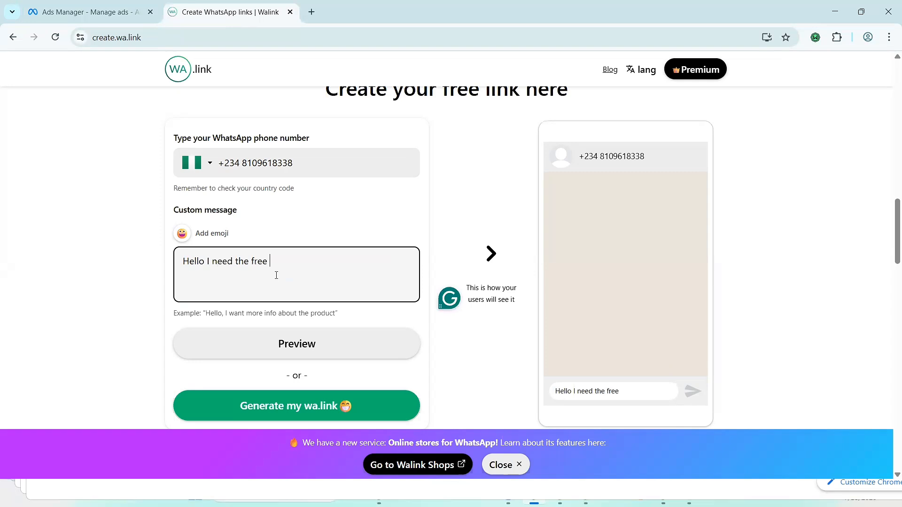
text(training)
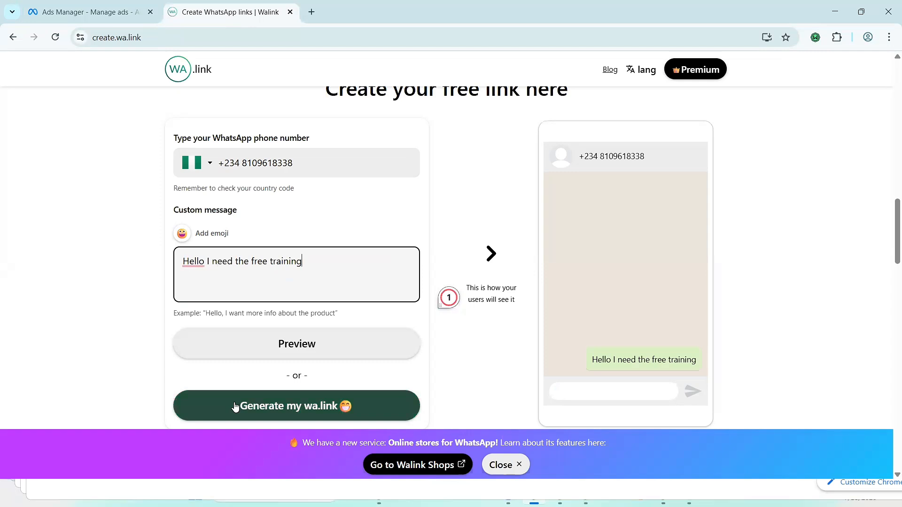
click(297, 406)
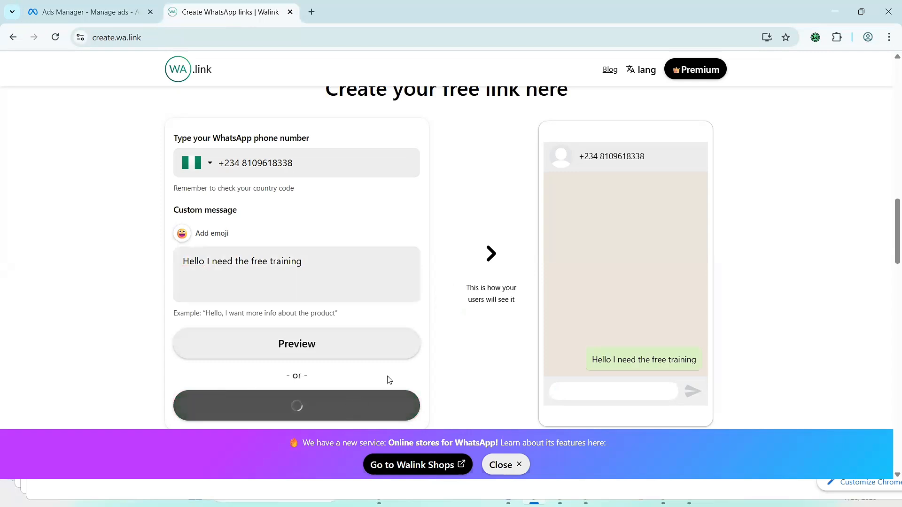
Step: Copy the generated WhatsApp link and switch back to the Ads Manager tab
click(297, 405)
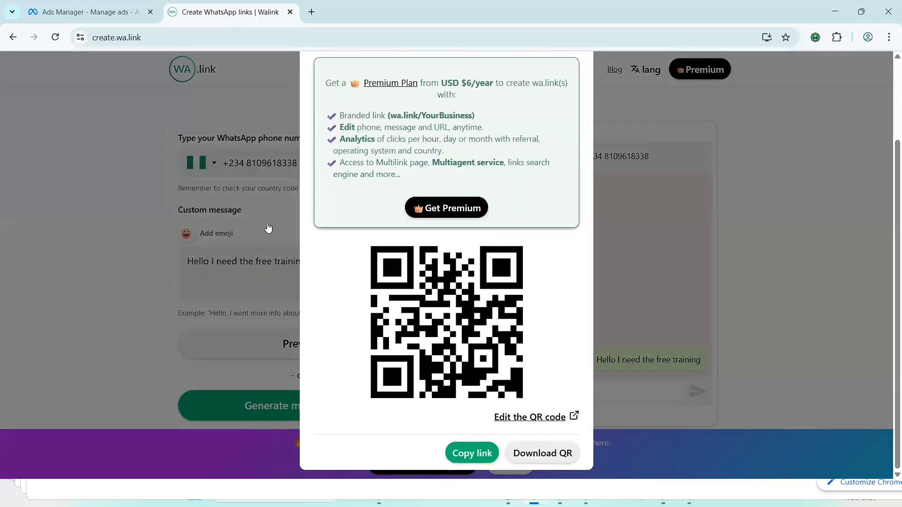
mouse_move(459, 138)
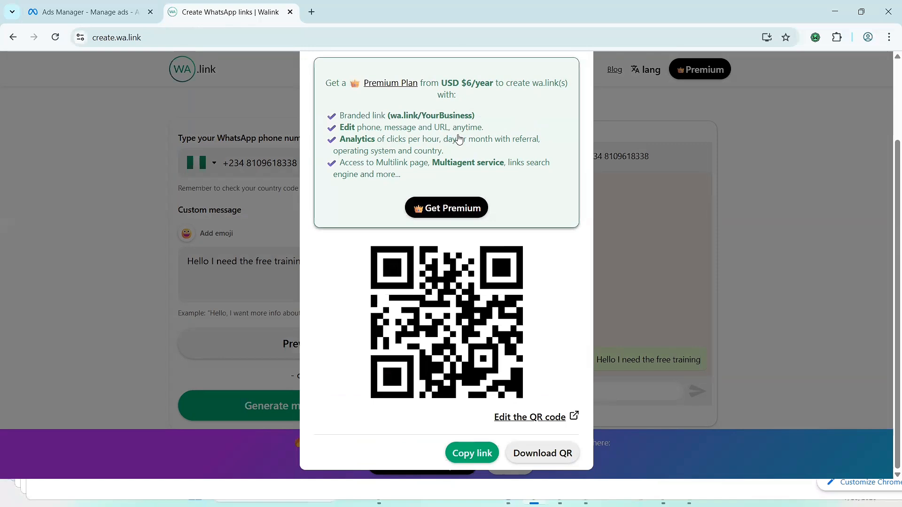
mouse_move(460, 447)
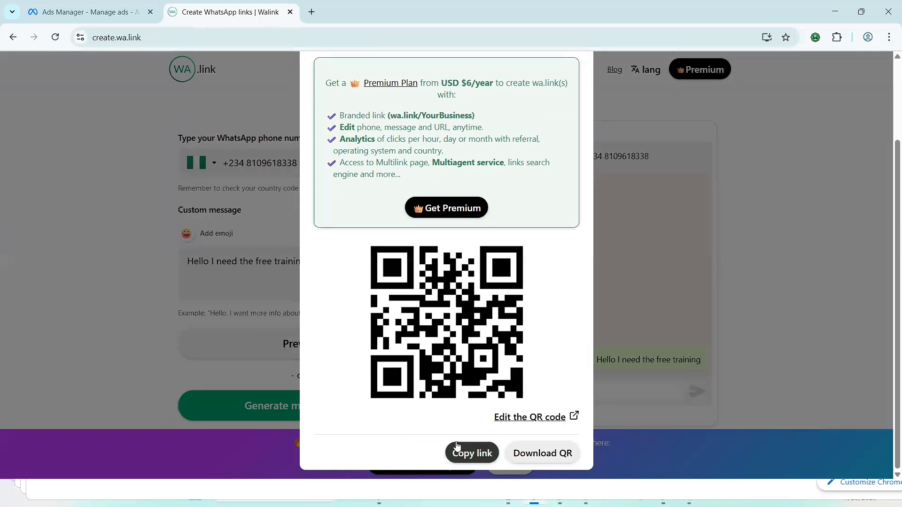
click(471, 453)
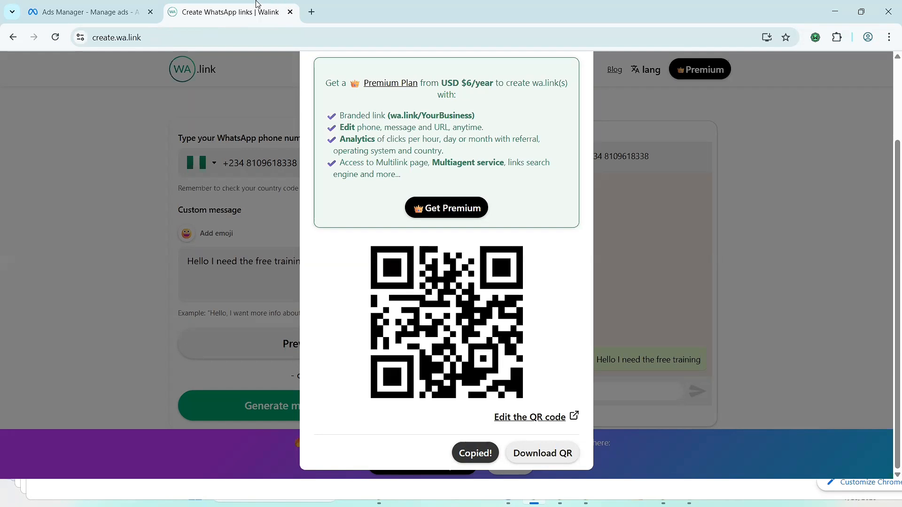
click(89, 12)
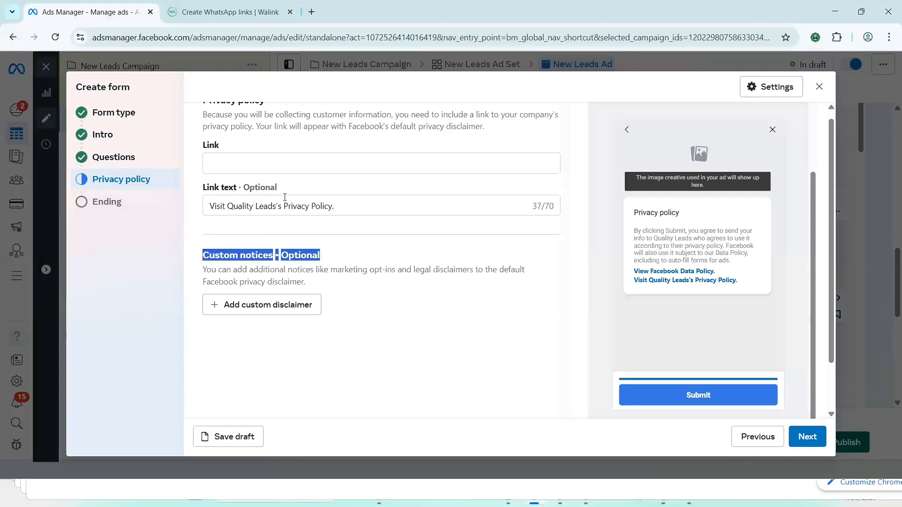
click(381, 163)
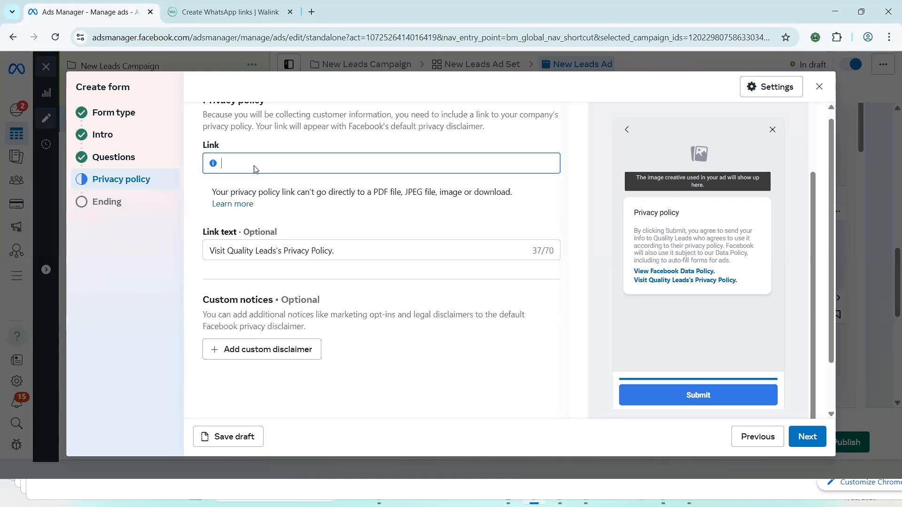
text(https://wa.link/zzke9k)
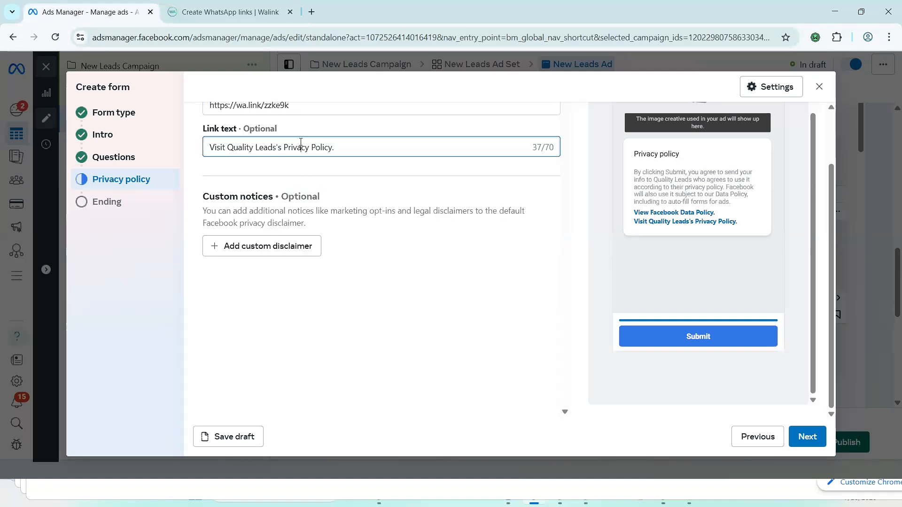
triple_click(270, 147)
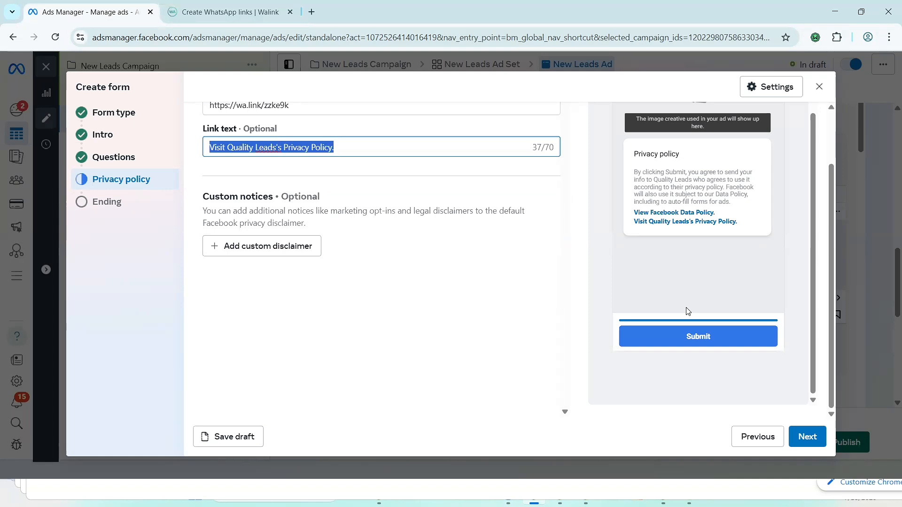
click(807, 436)
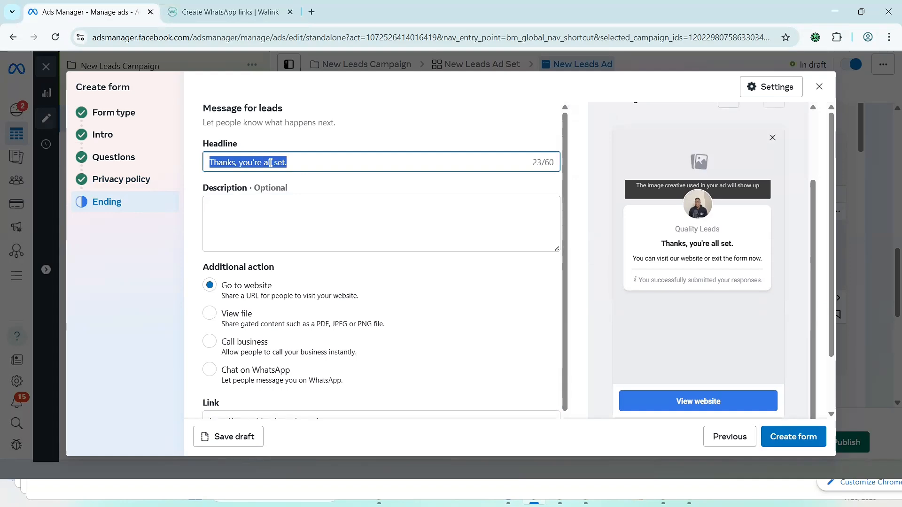
Step: Write the ending headline 'Congratulations You have Registered'
text(c)
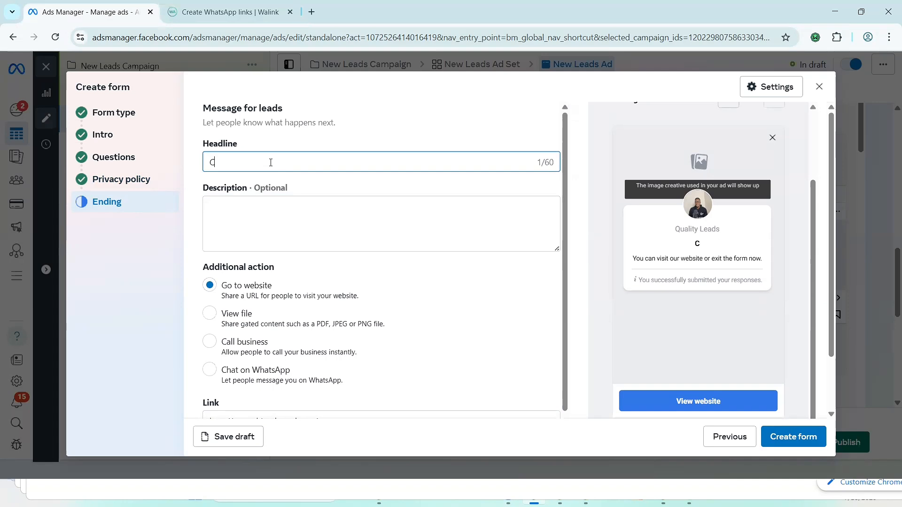
text(ongratulations)
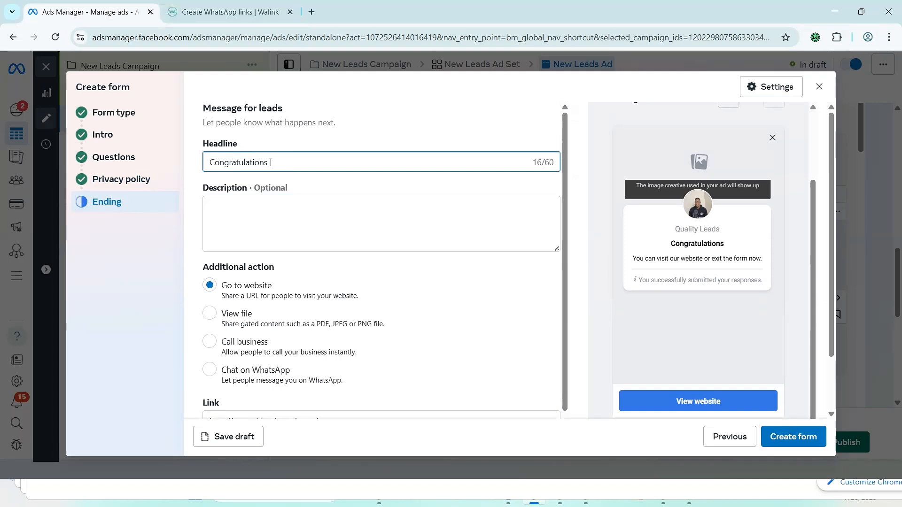
text(You have)
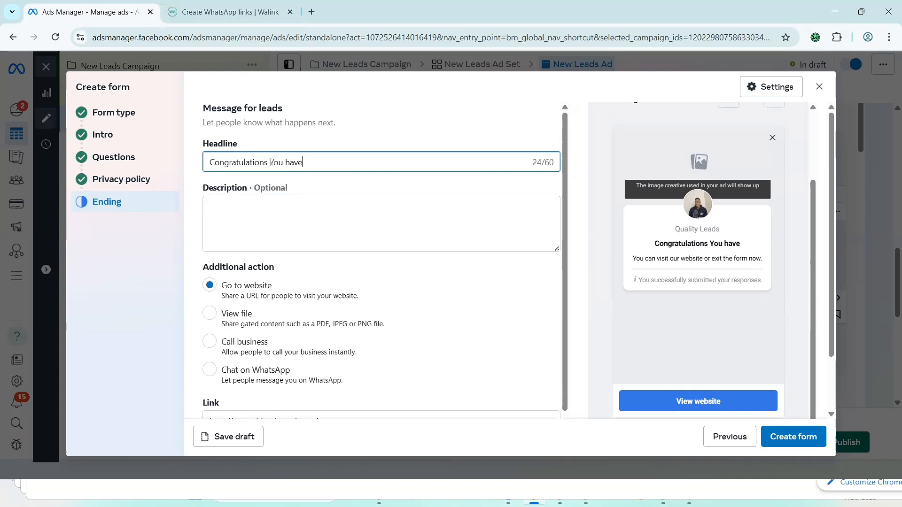
text(Registered)
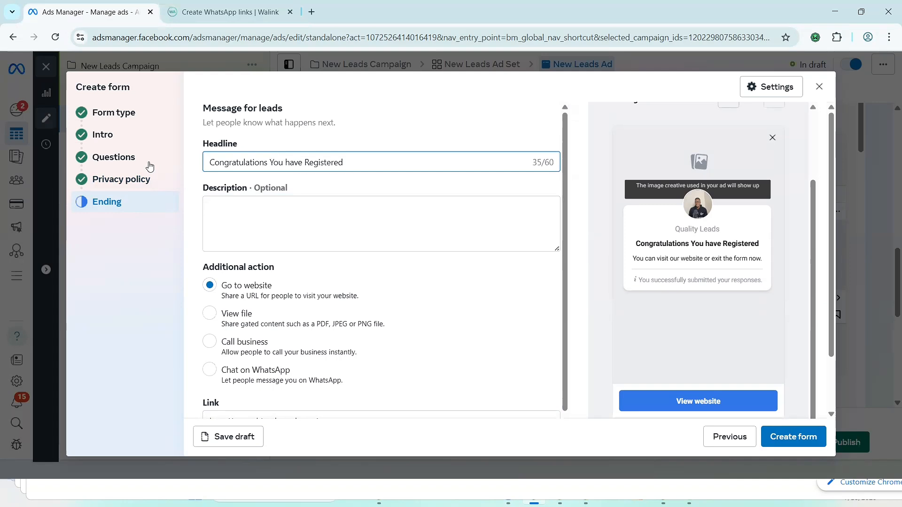
Step: Write the ending description telling leads to click the button below to chat on WhatsApp
click(381, 224)
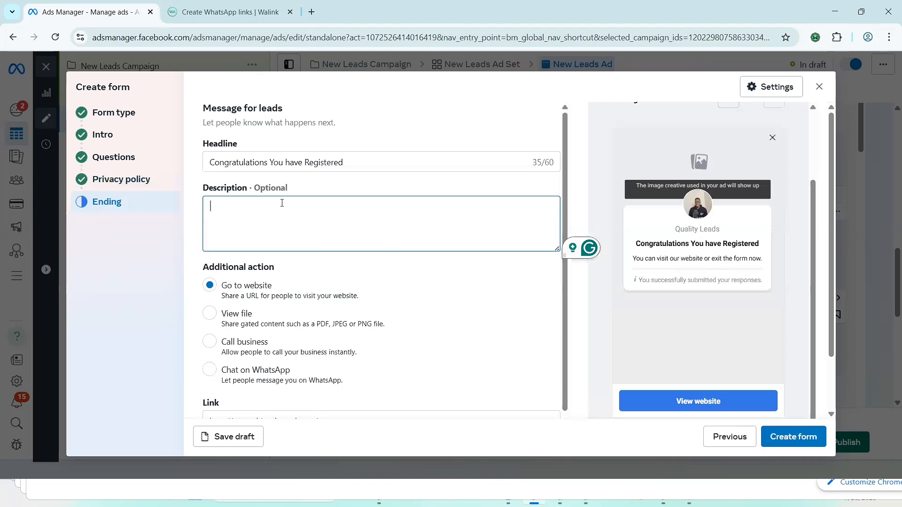
text(Next step is)
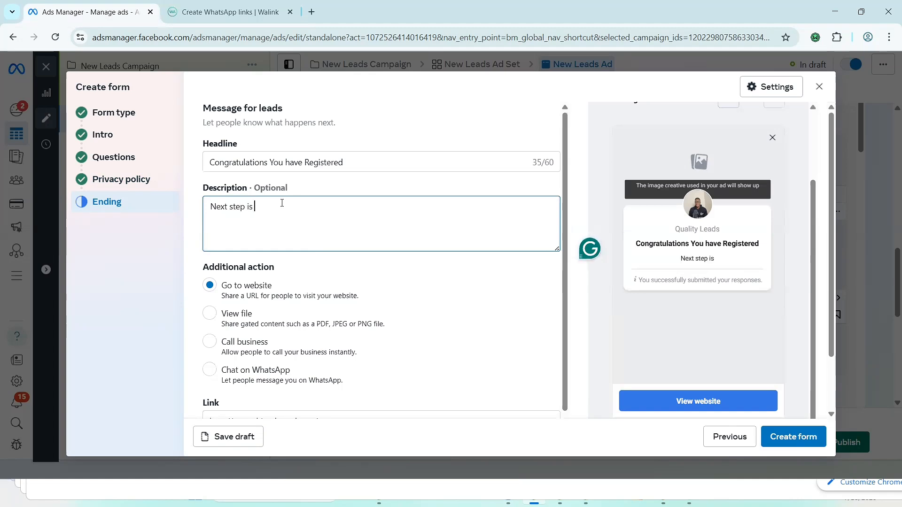
text(to click the l)
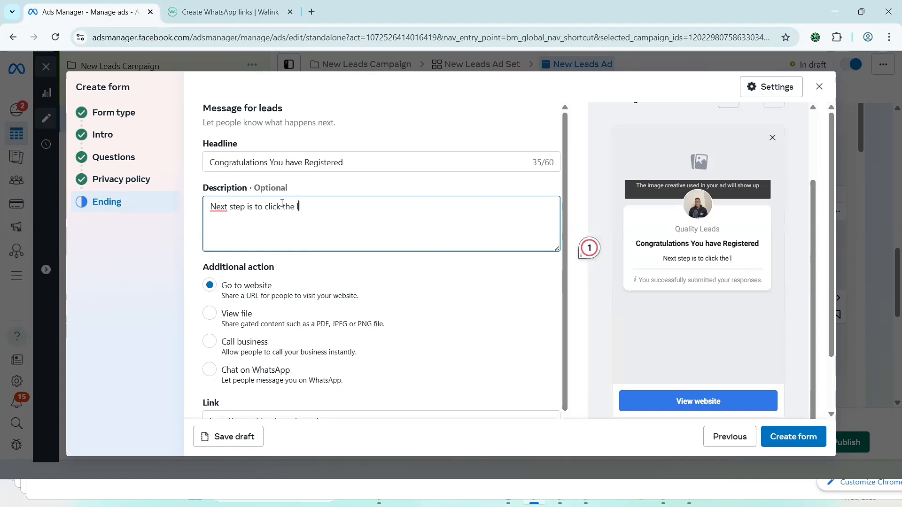
text(ink)
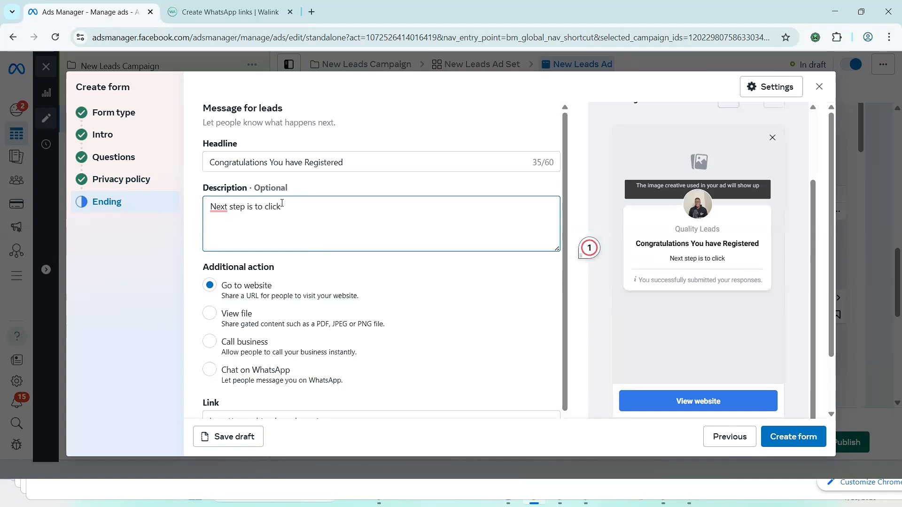
text(the bu)
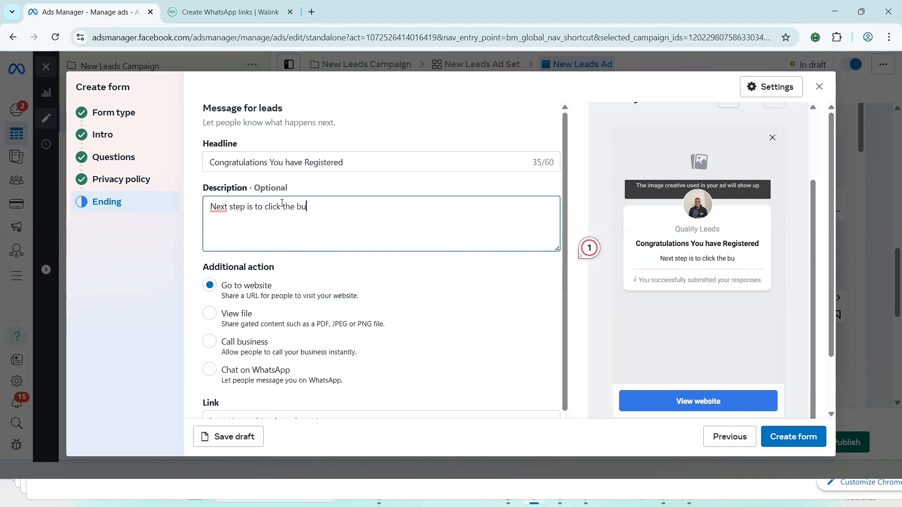
text(tton below to chat me on)
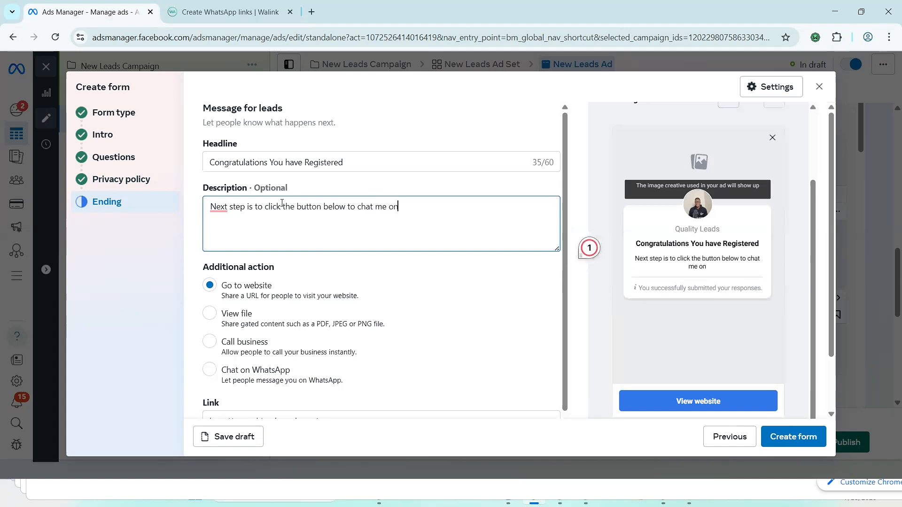
text(WhatsaA)
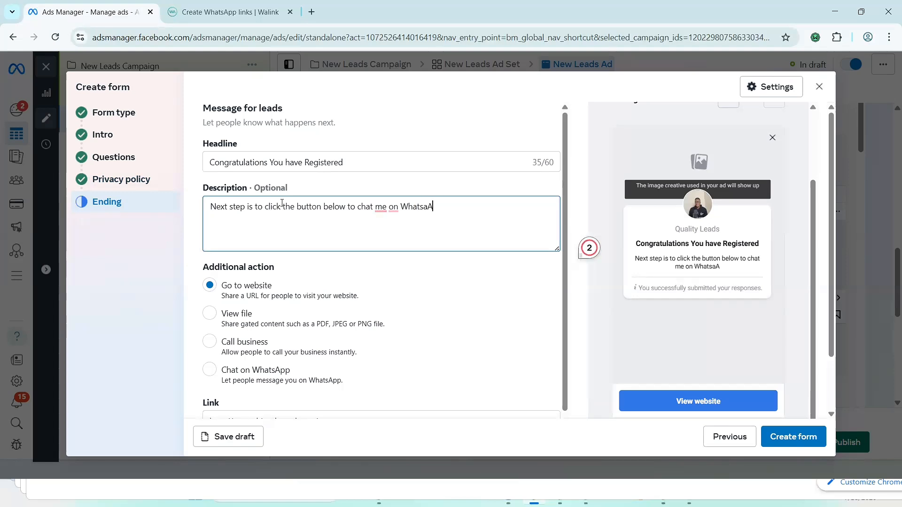
text(pp)
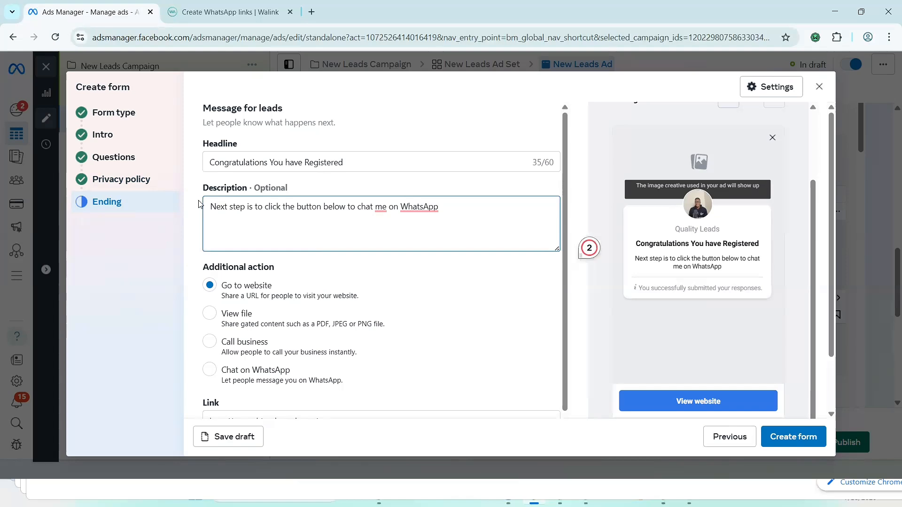
scroll(down, 3)
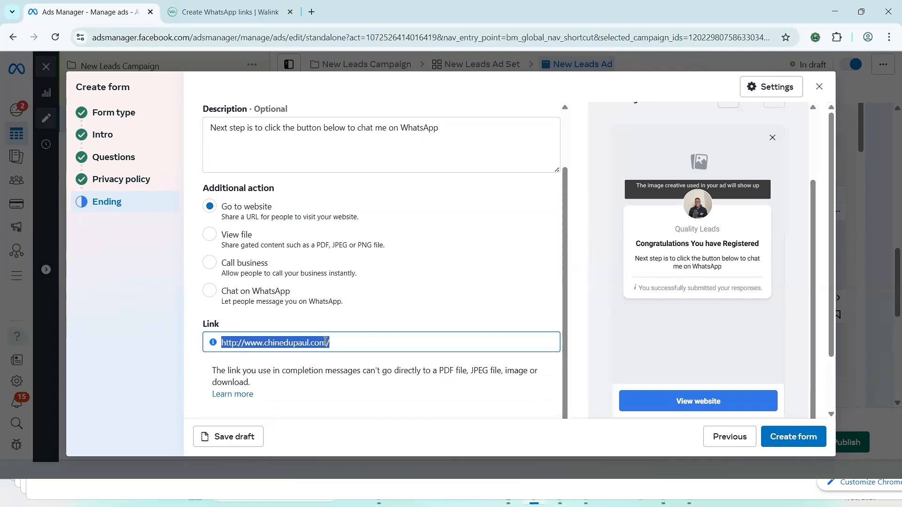
right_click(274, 342)
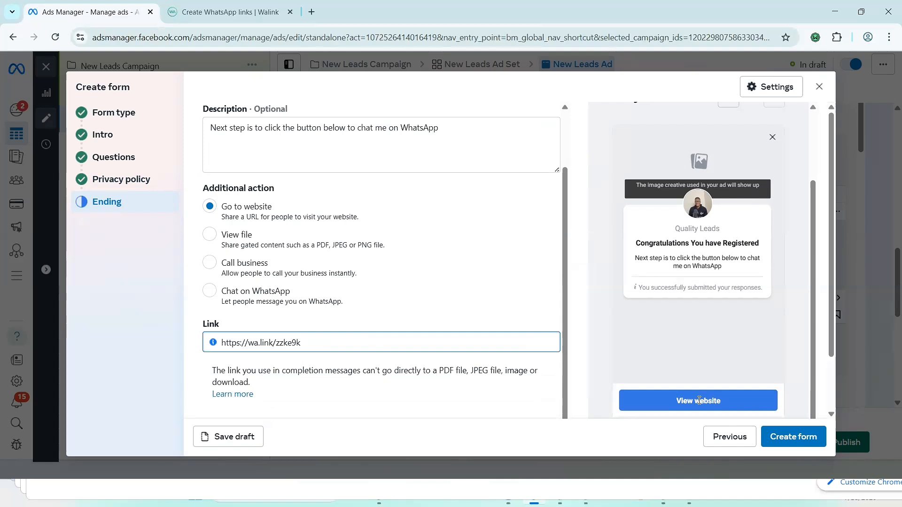
mouse_move(703, 392)
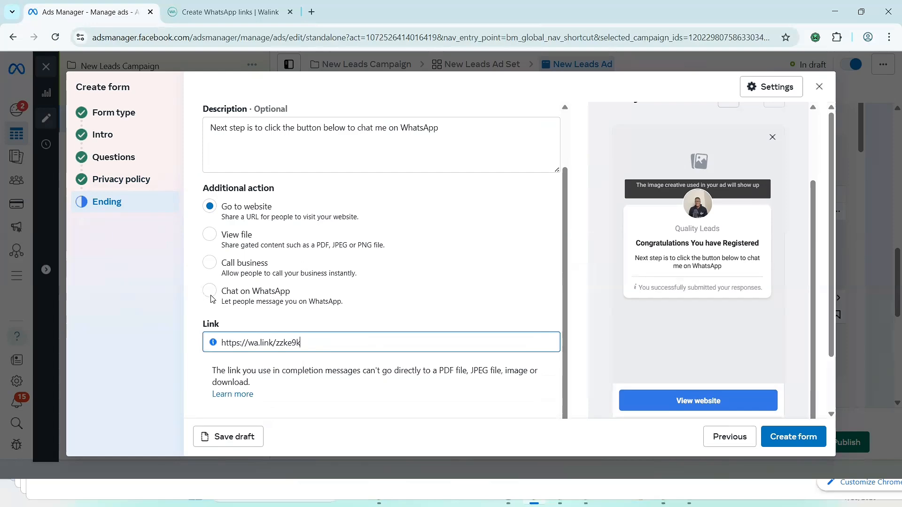
Step: Set the ending's additional action to Chat on WhatsApp and review its call to action and preview
click(210, 291)
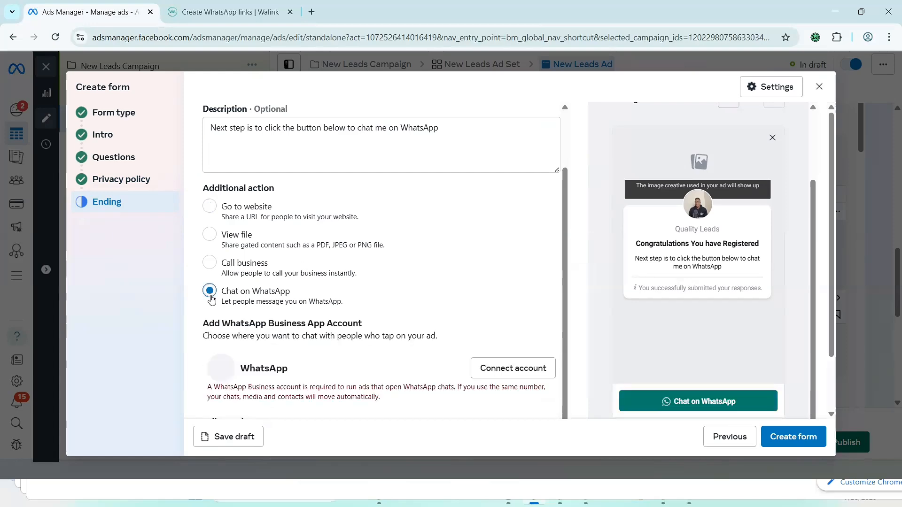
scroll(down, 3)
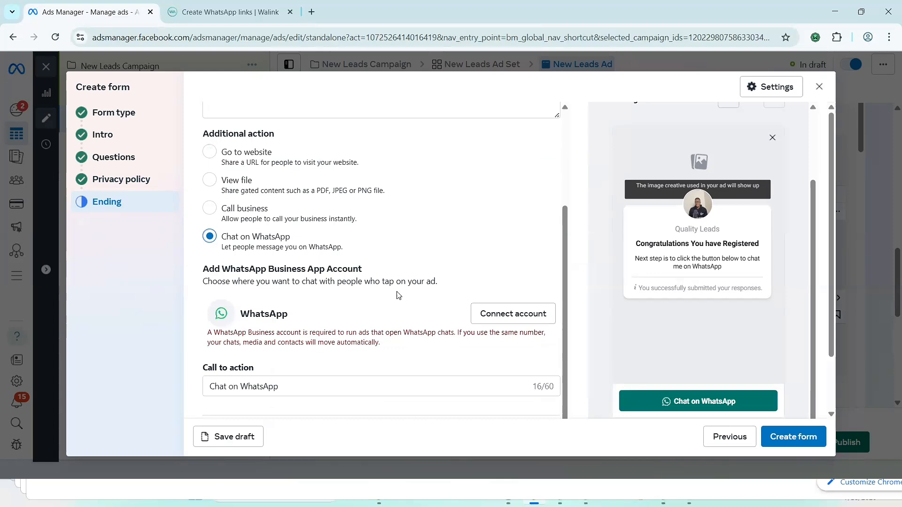
scroll(down, 3)
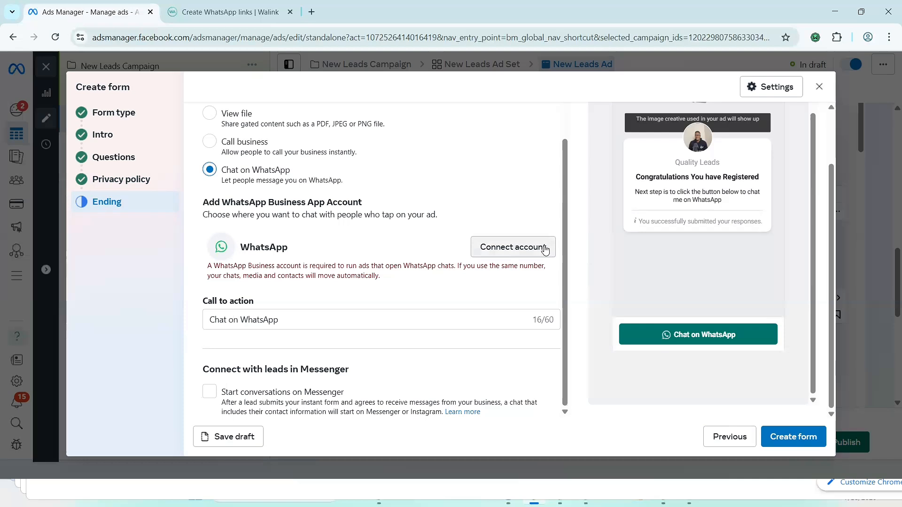
mouse_move(508, 255)
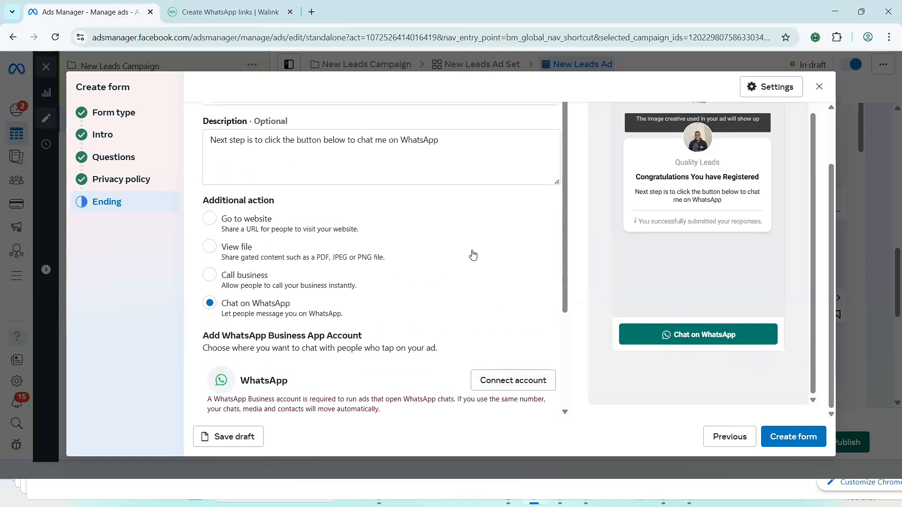
scroll(down, 3)
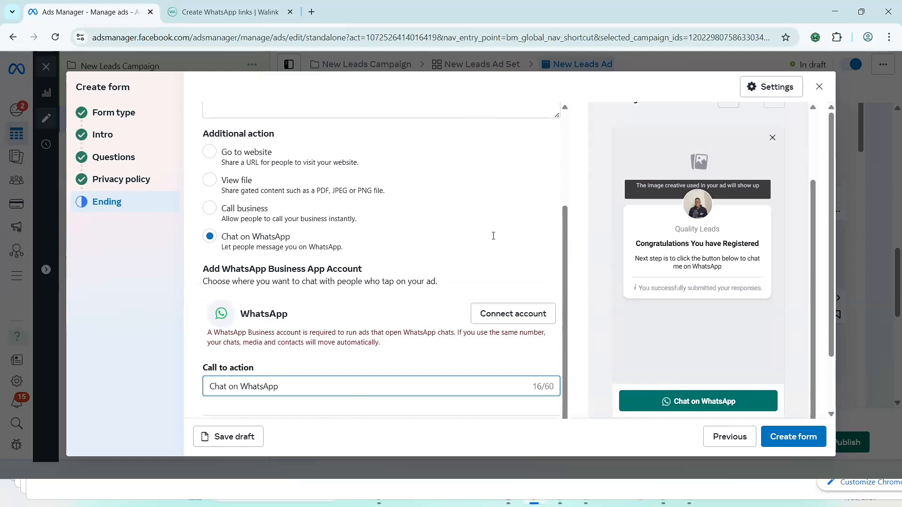
scroll(down, 3)
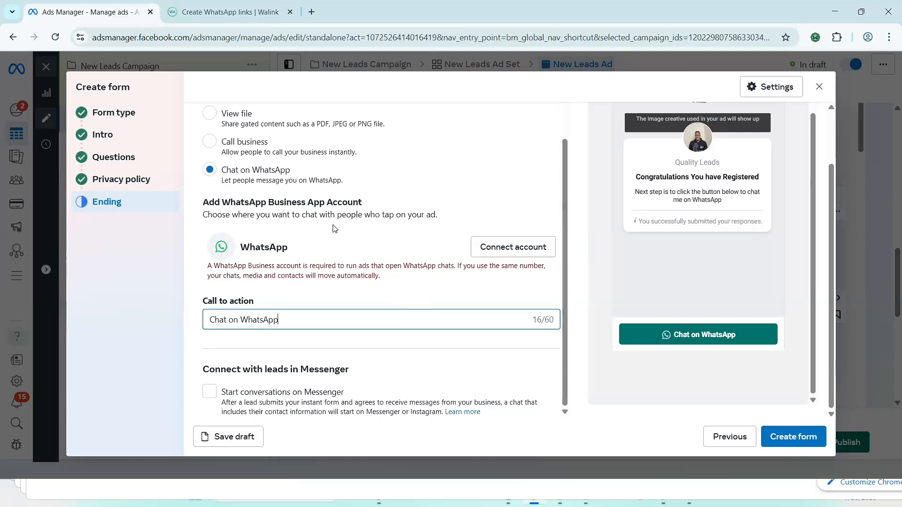
mouse_move(466, 231)
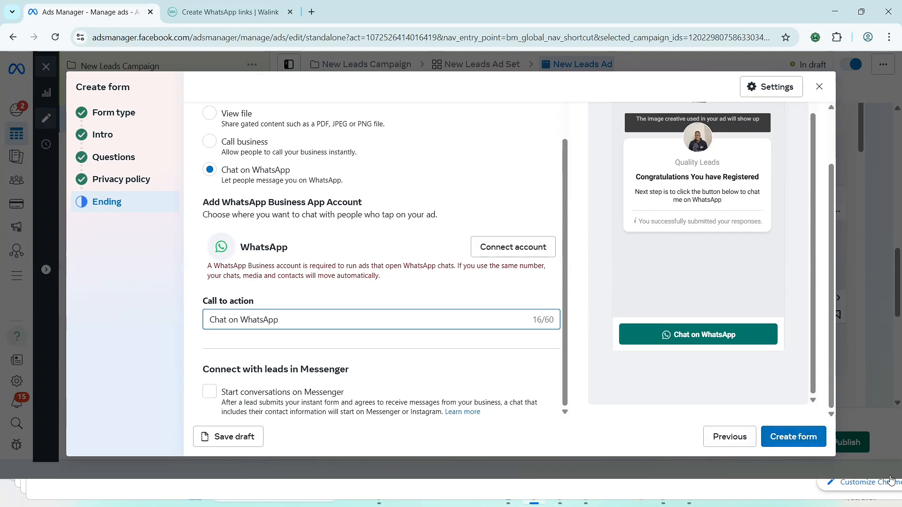
mouse_move(337, 192)
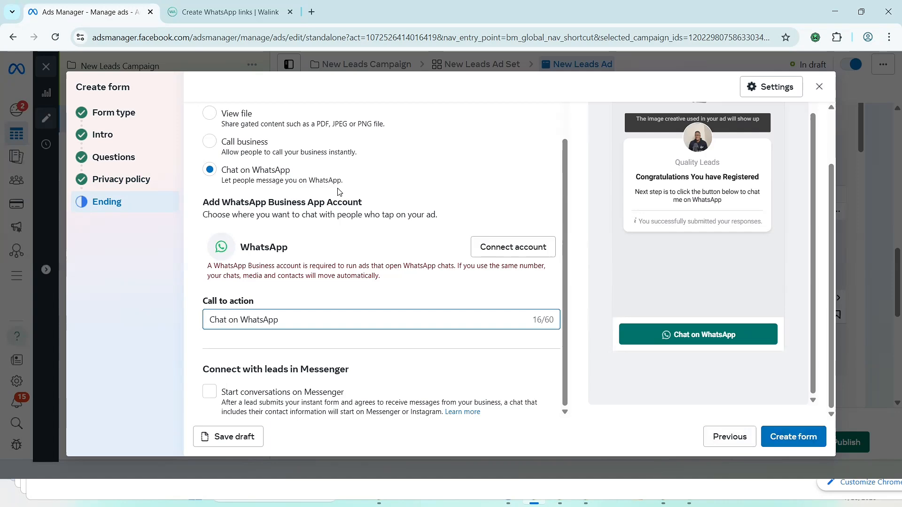